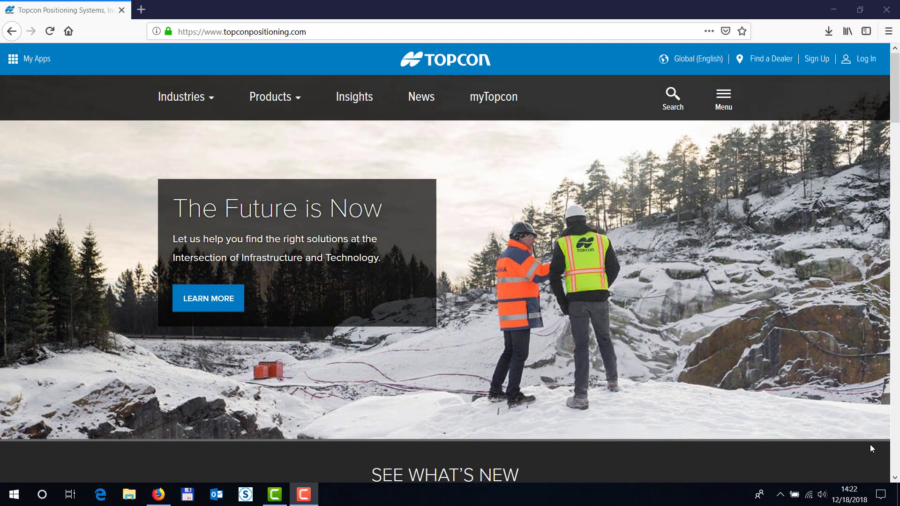
mouse_move(797, 367)
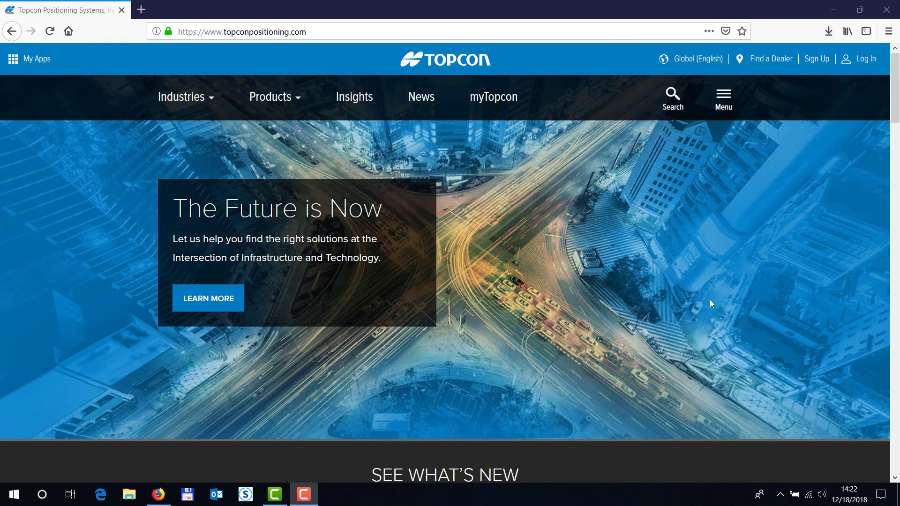
mouse_move(732, 117)
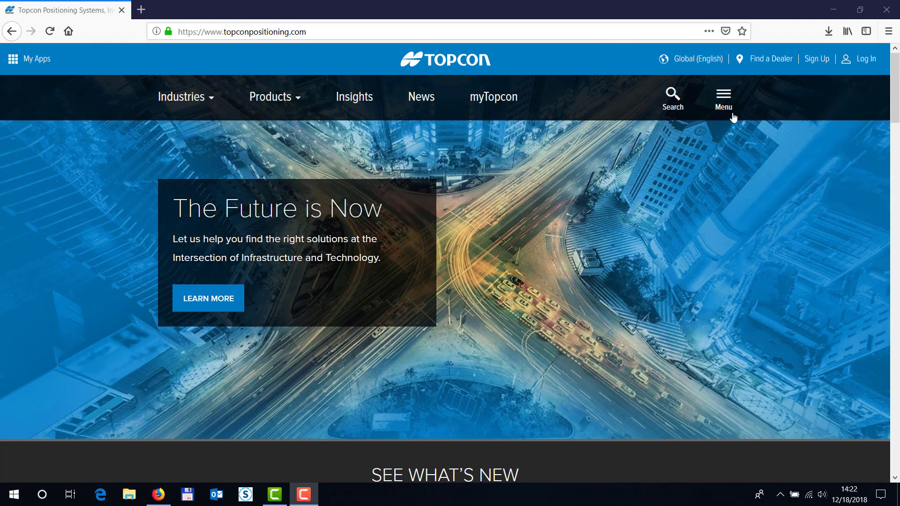
mouse_move(784, 101)
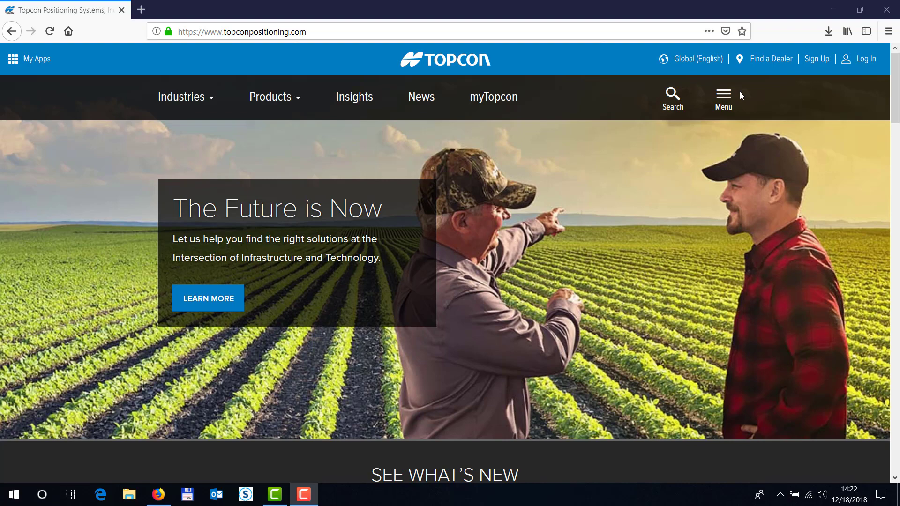
mouse_move(813, 58)
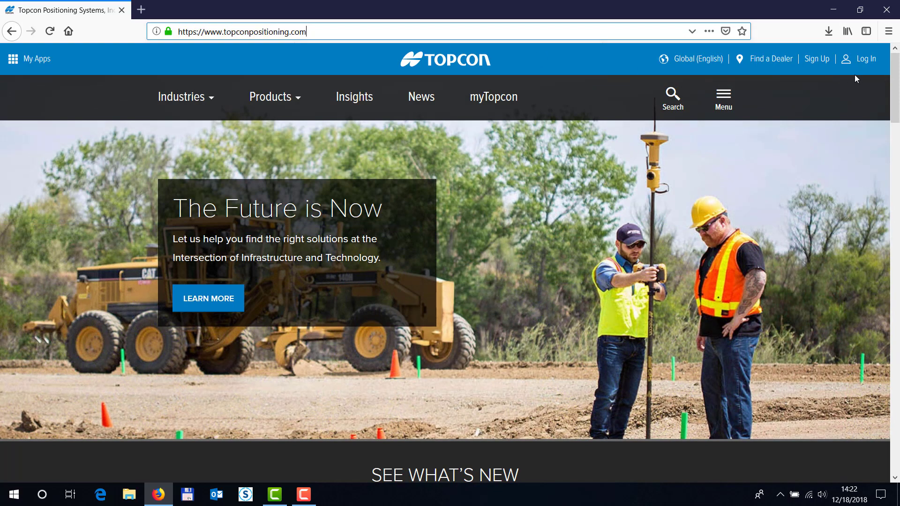
Log in via the single sign-on page and submit the credentials to return signed in
left_click(863, 58)
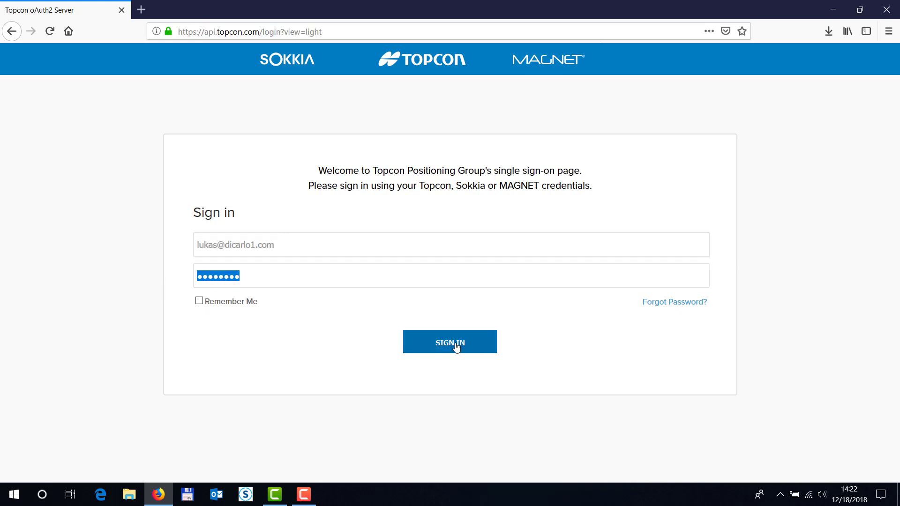
left_click(449, 342)
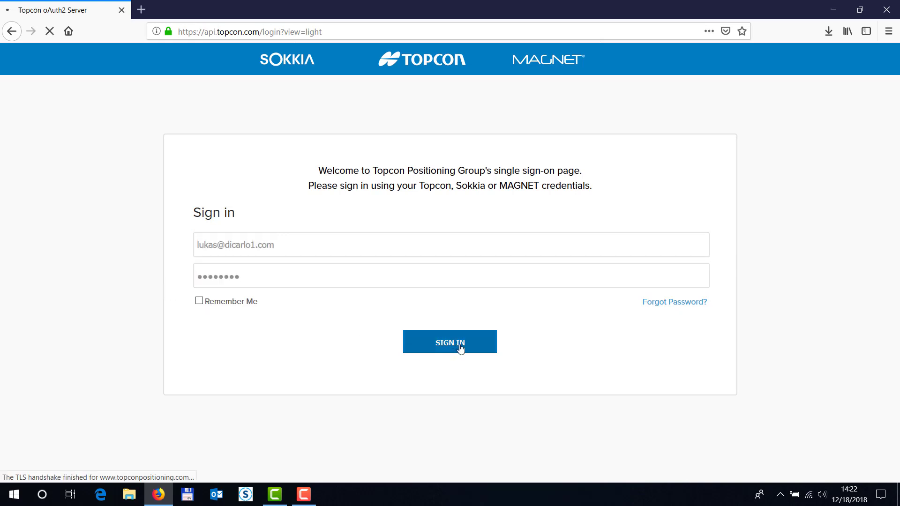
left_click(449, 341)
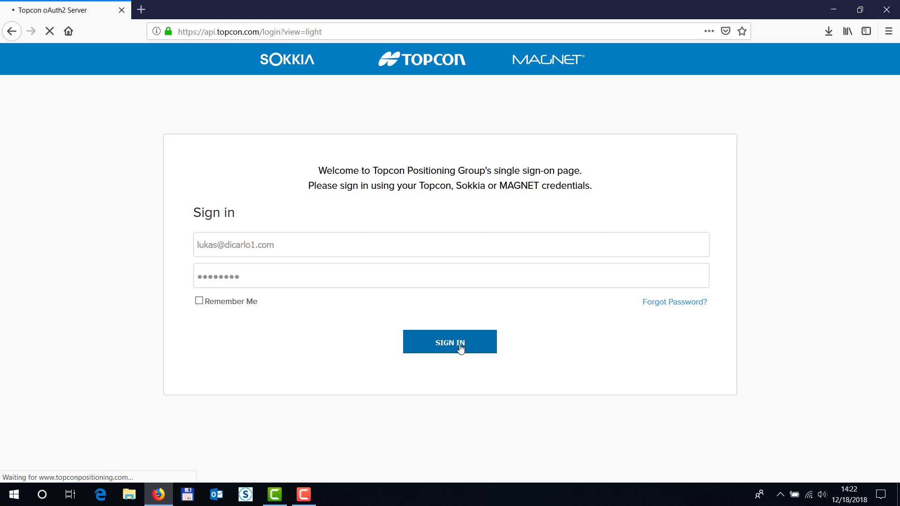
left_click(450, 341)
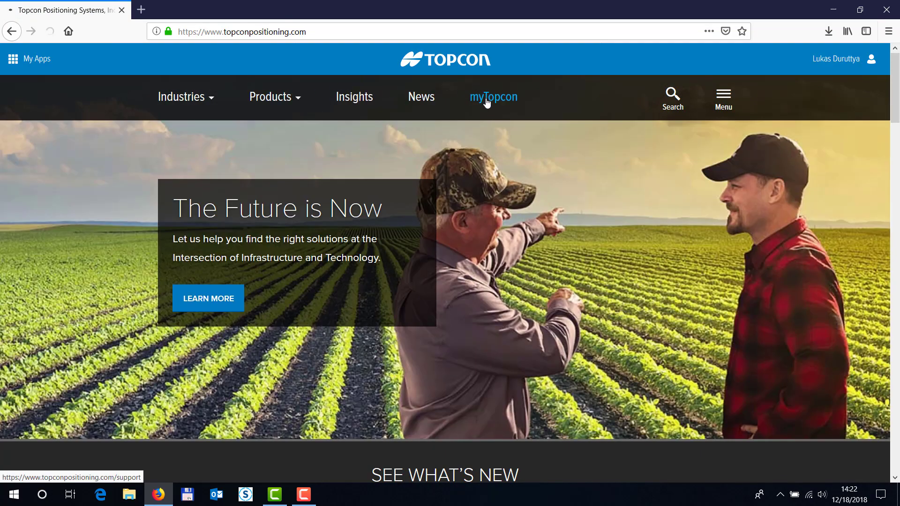
Go through myTopcon and Products to the HiPer HR receiver tile's product page
left_click(492, 97)
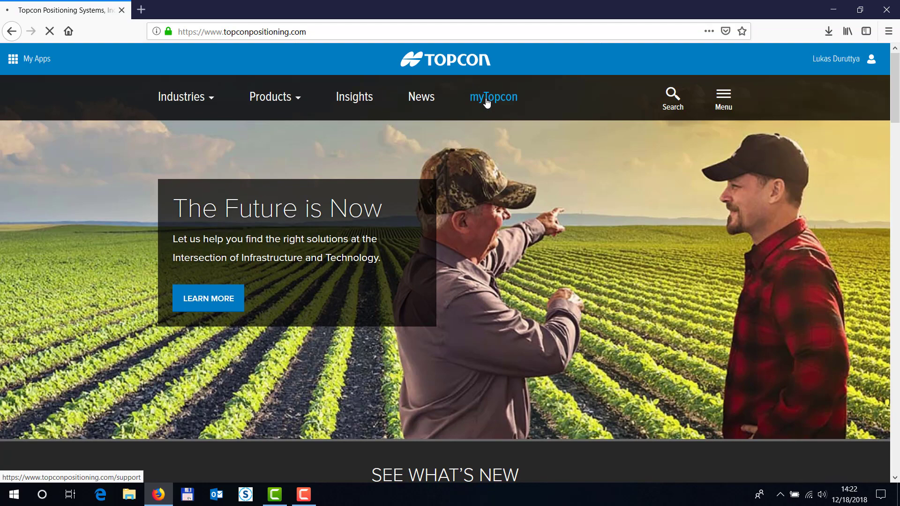
left_click(492, 97)
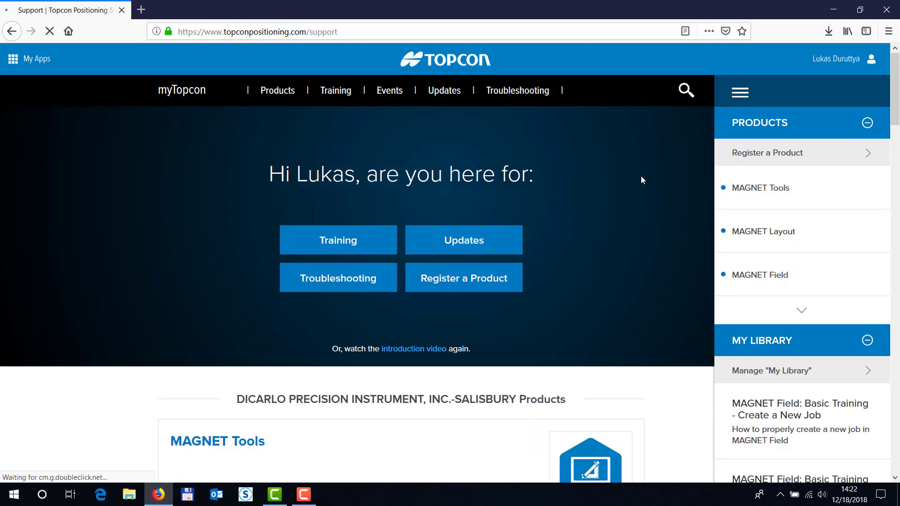
mouse_move(737, 343)
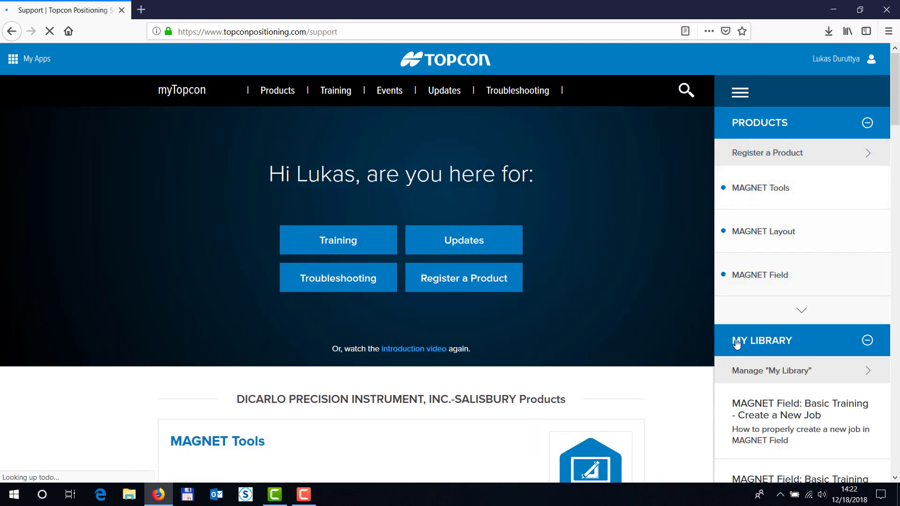
mouse_move(278, 90)
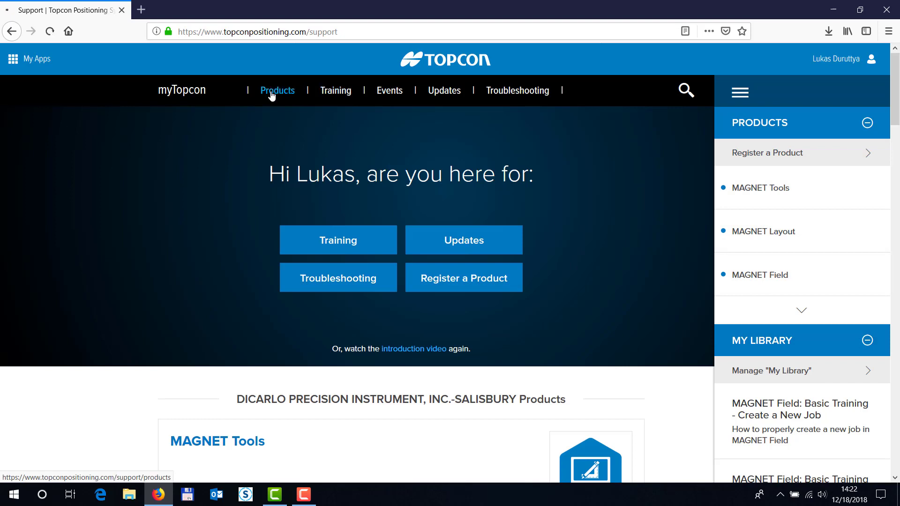
left_click(277, 90)
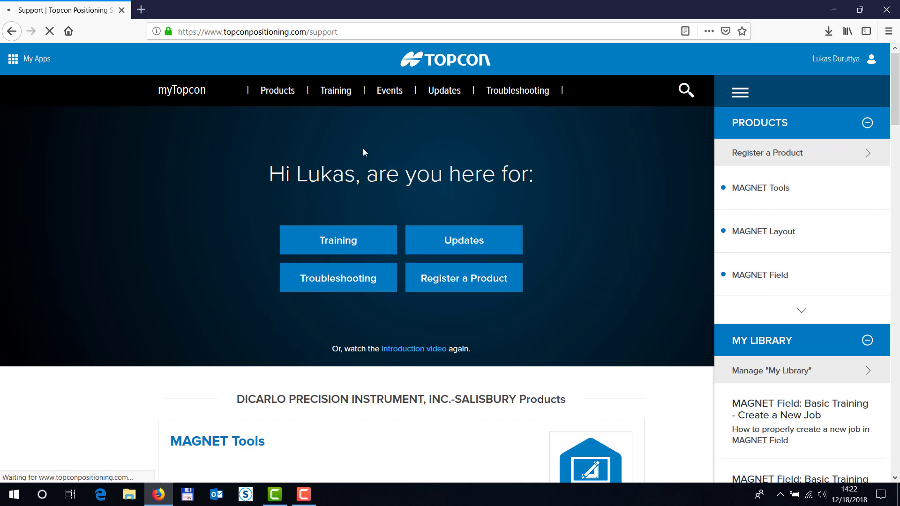
left_click(277, 90)
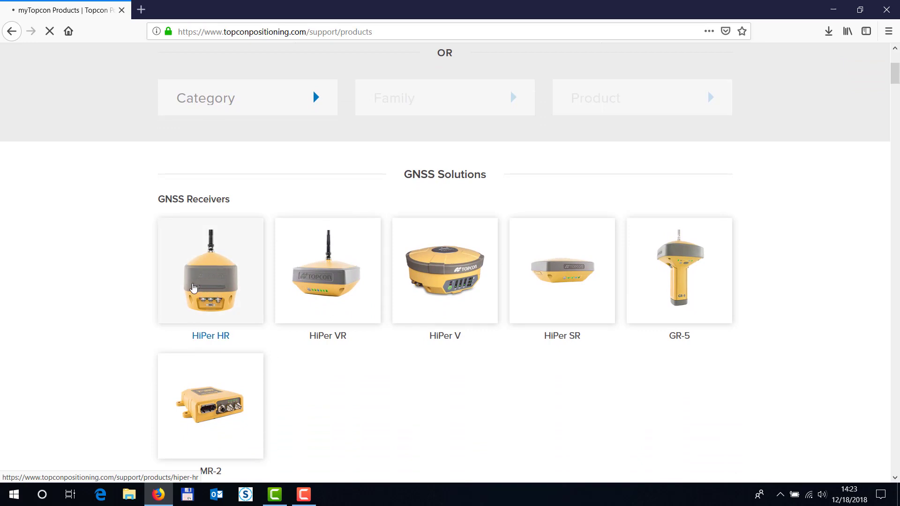
mouse_move(413, 333)
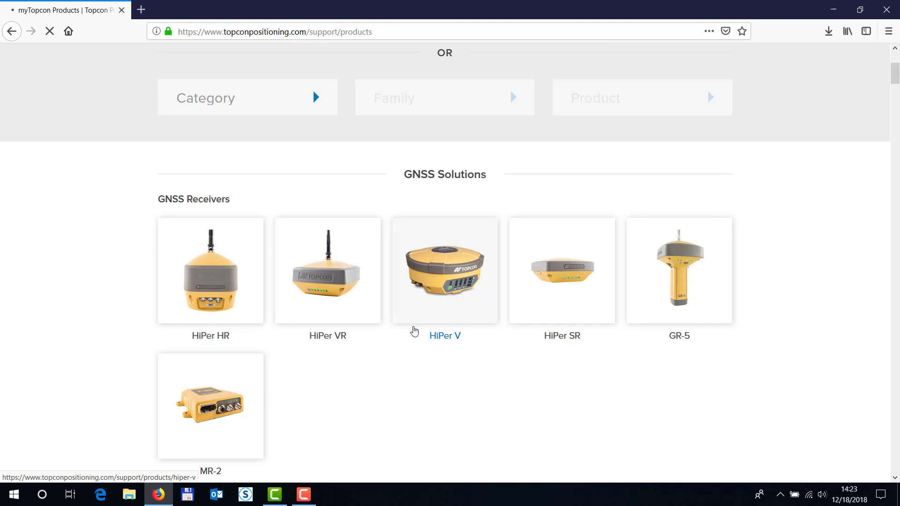
left_click(210, 270)
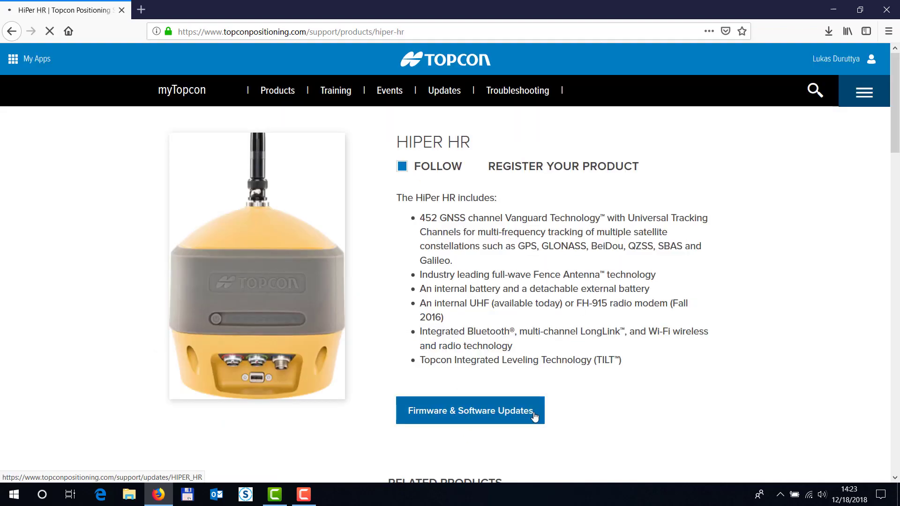
From Firmware & Software Updates, save the powerboard firmware 2.21 file and show recent downloads
left_click(470, 411)
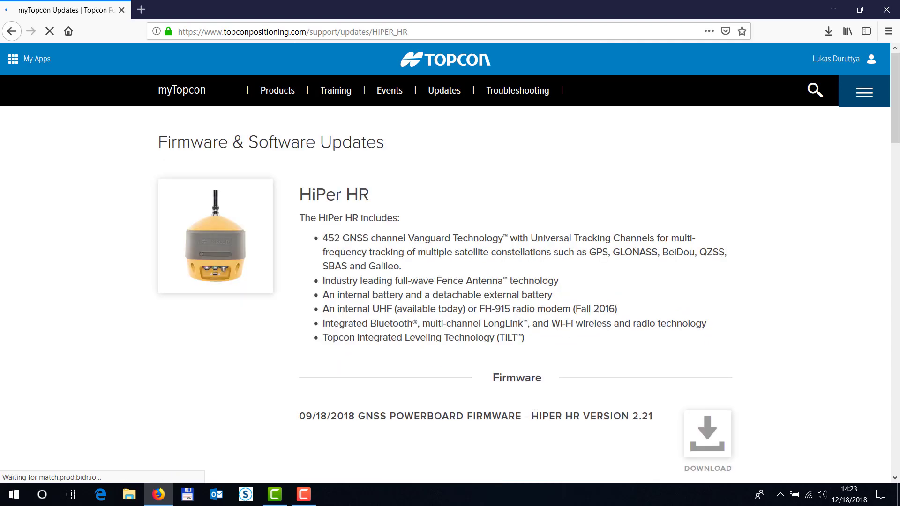
scroll("down", 3)
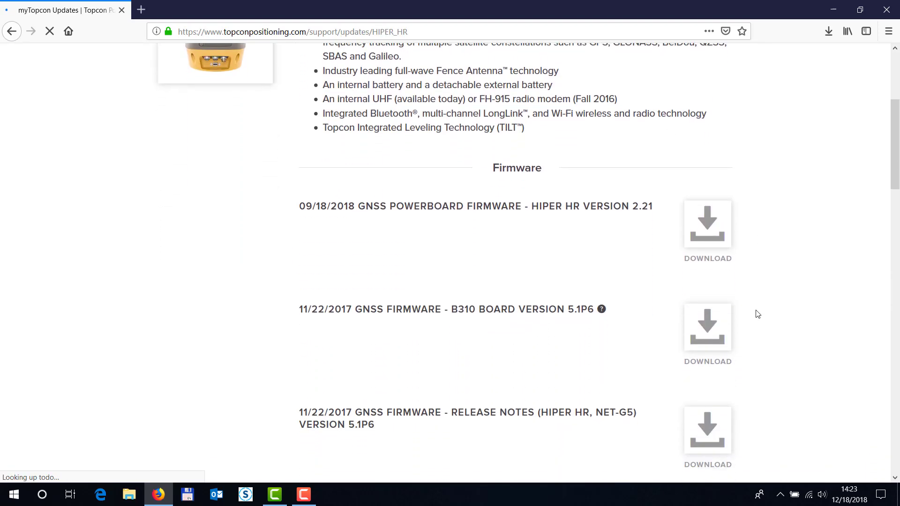
scroll("down", 3)
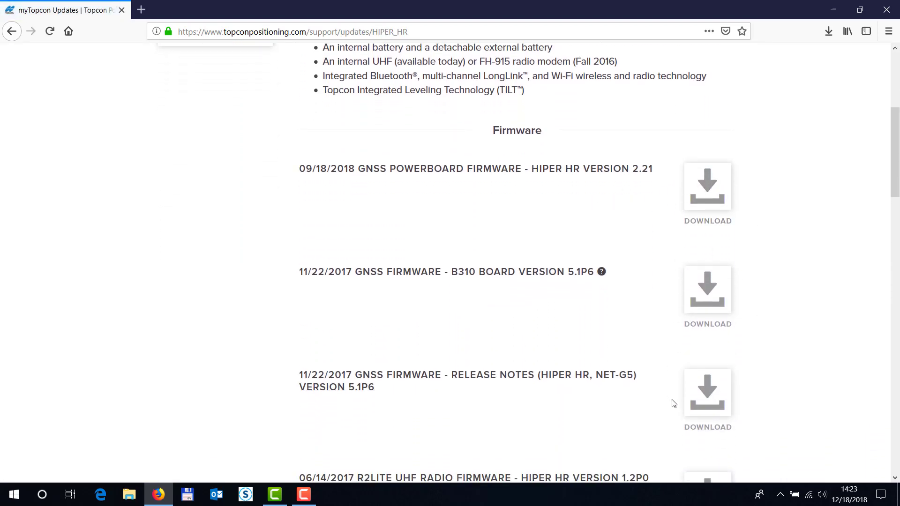
mouse_move(533, 250)
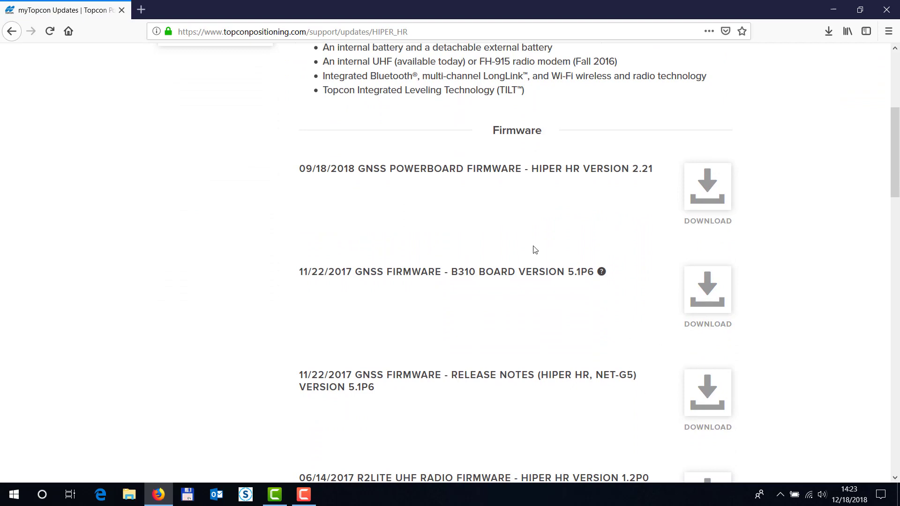
mouse_move(604, 169)
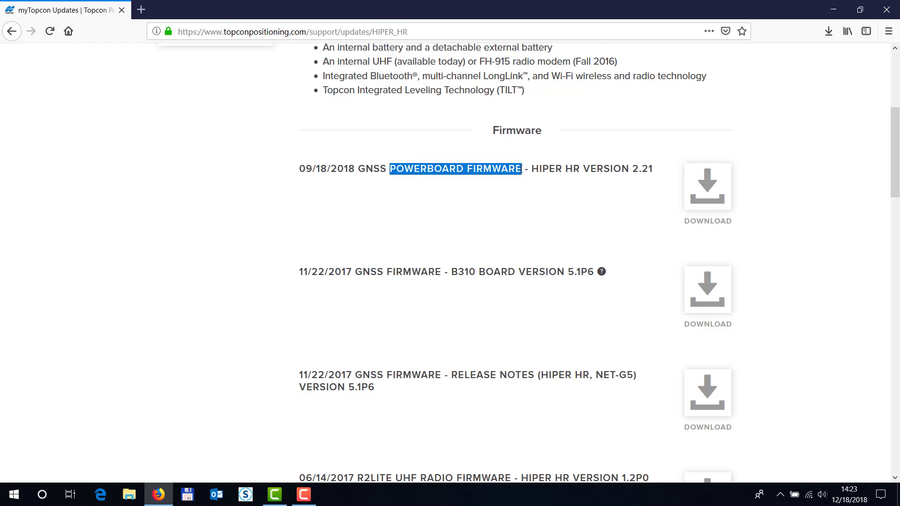
left_click(707, 186)
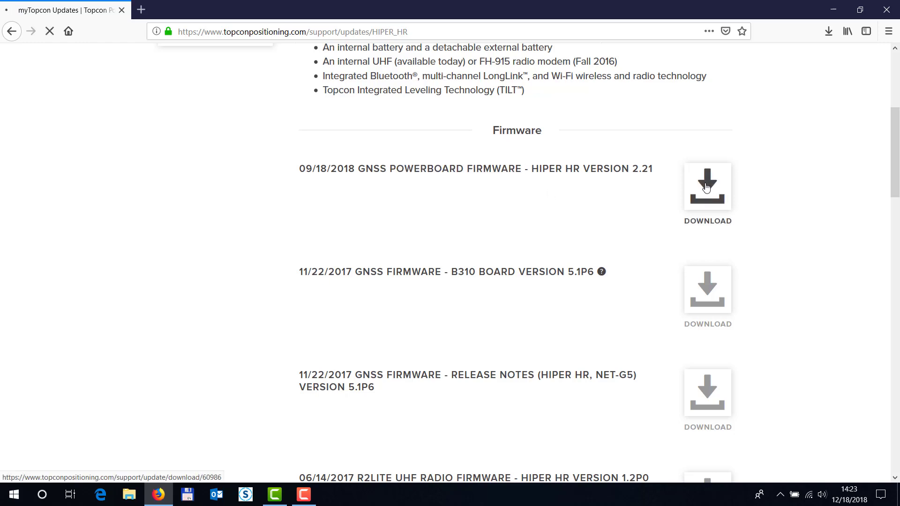
left_click(707, 185)
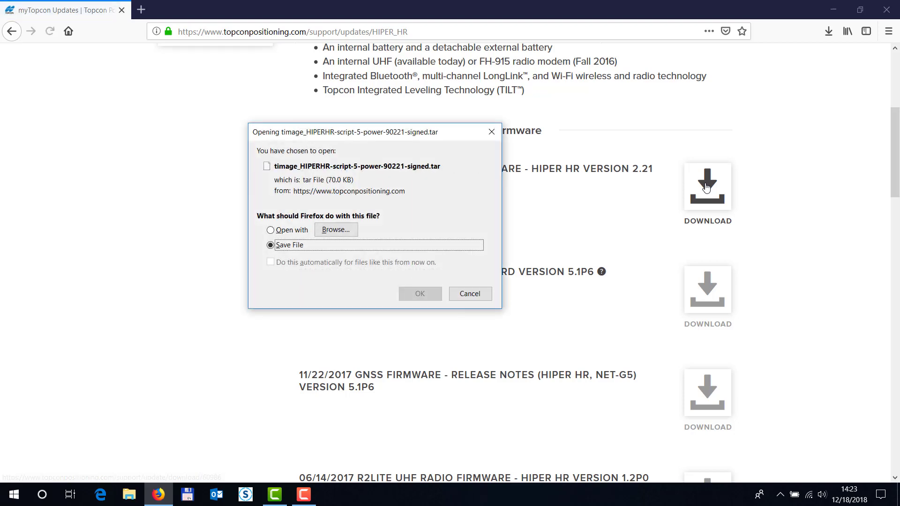
left_click(419, 293)
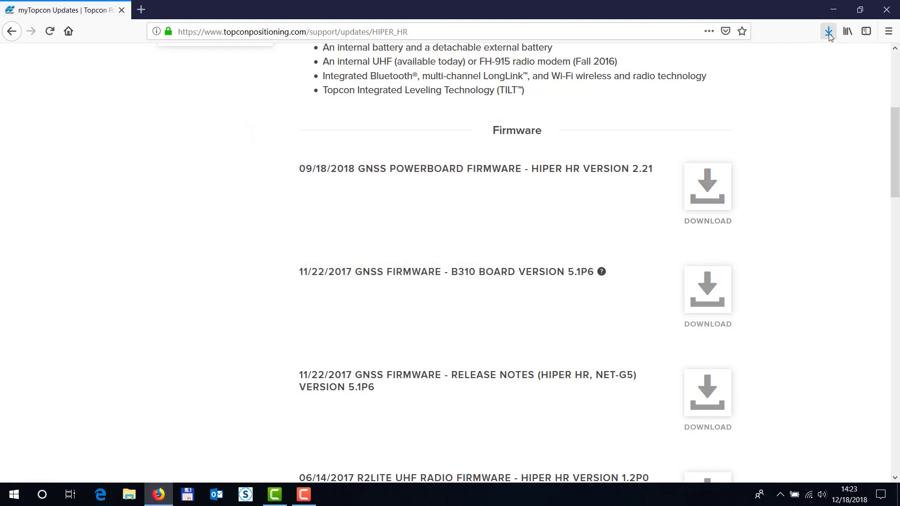
left_click(828, 31)
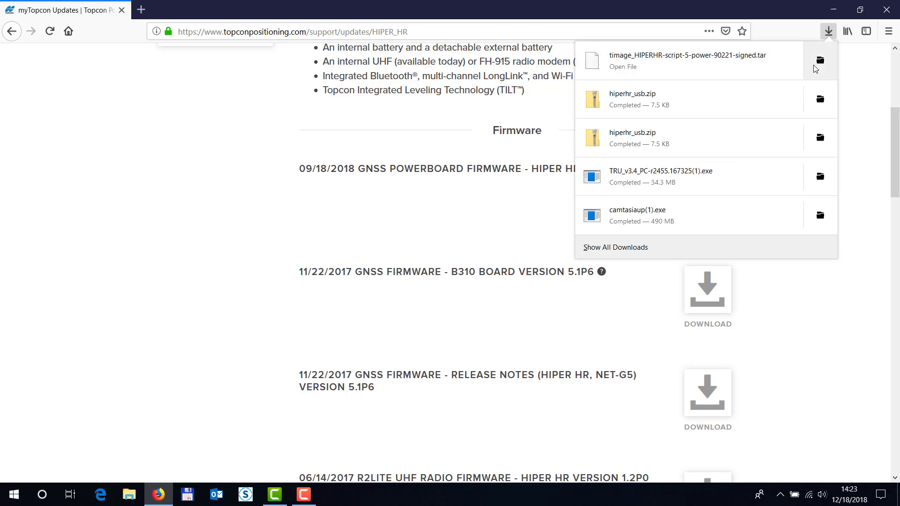
Show the timage HIPERHR TAR file in the Firefox Downloads folder and bring up its actions
left_click(819, 60)
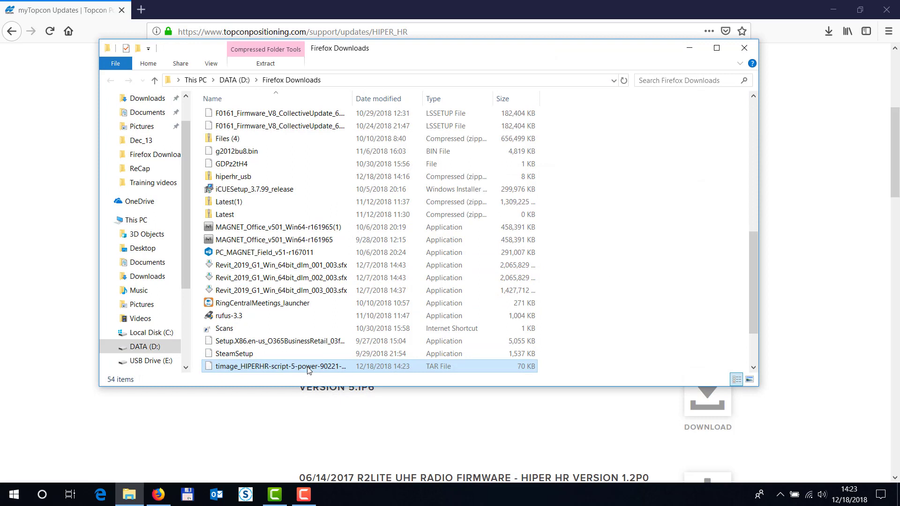
left_click(287, 367)
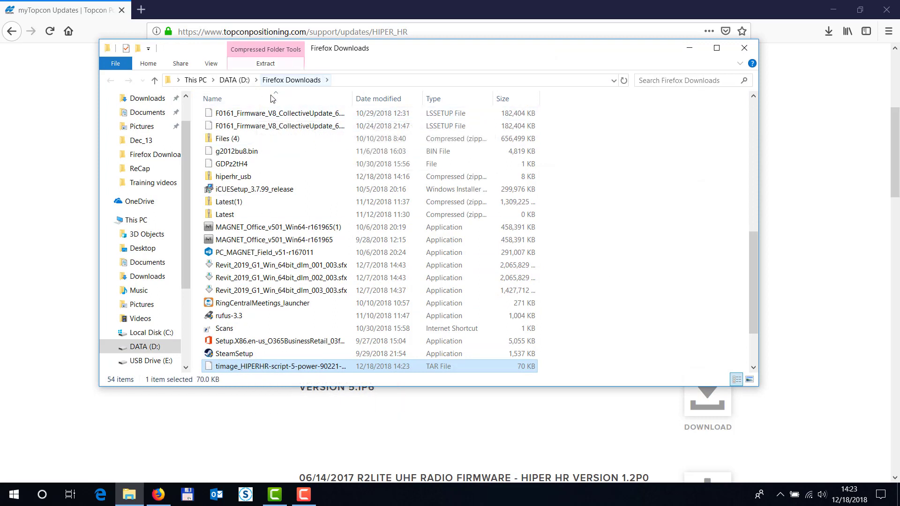
right_click(277, 366)
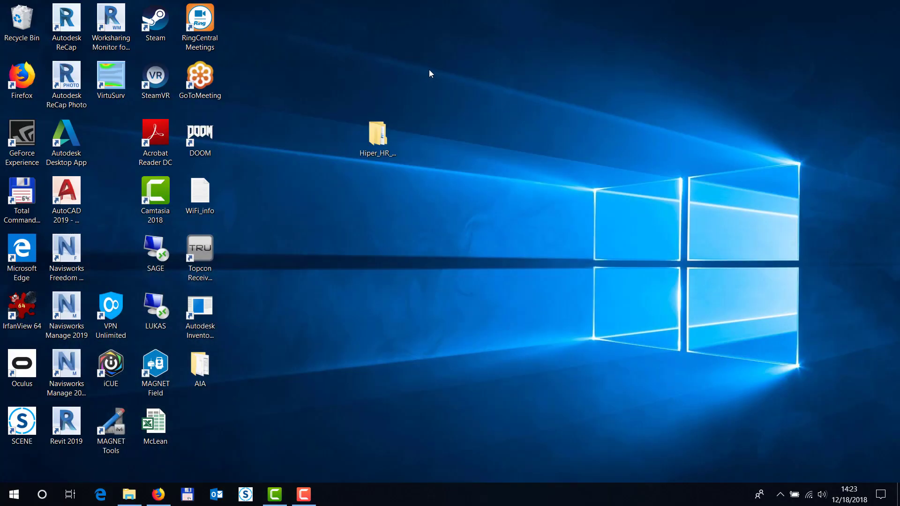
Create a new desktop folder named Hiper_HR_firmware
right_click(429, 73)
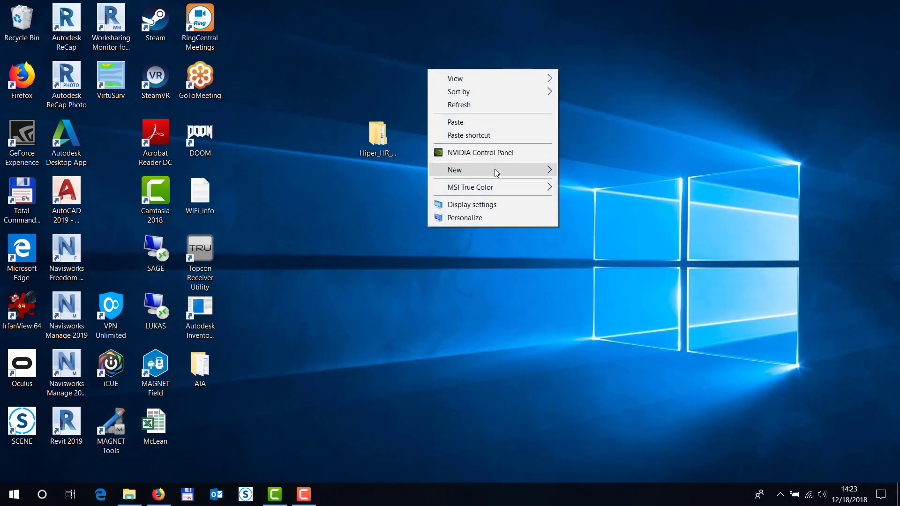
left_click(454, 170)
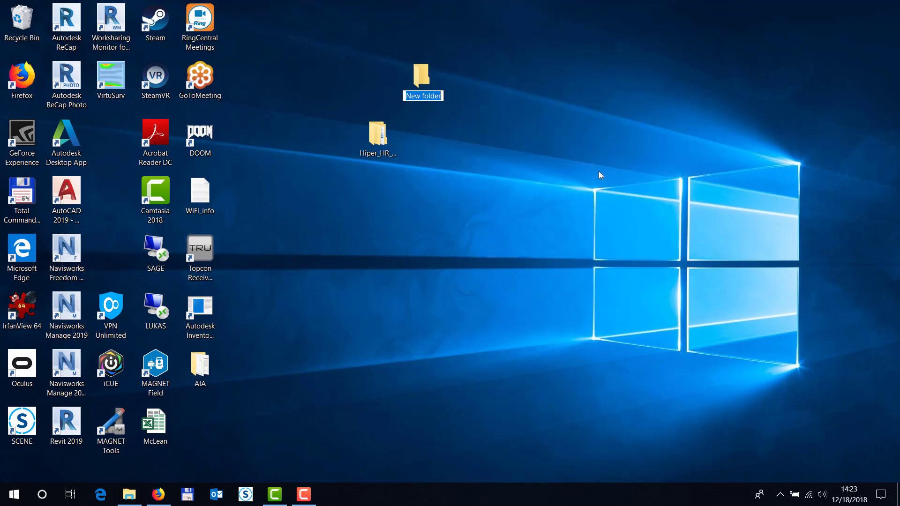
type("Hiper_HR")
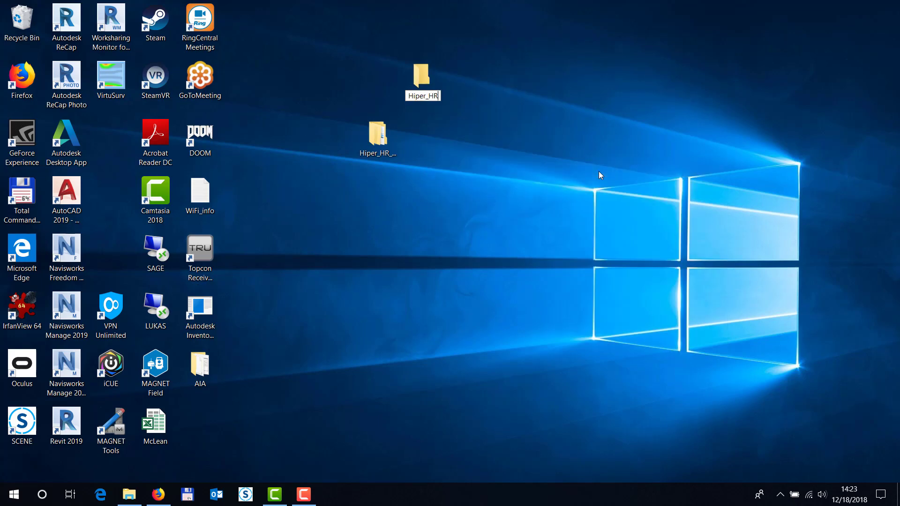
type("_firmware")
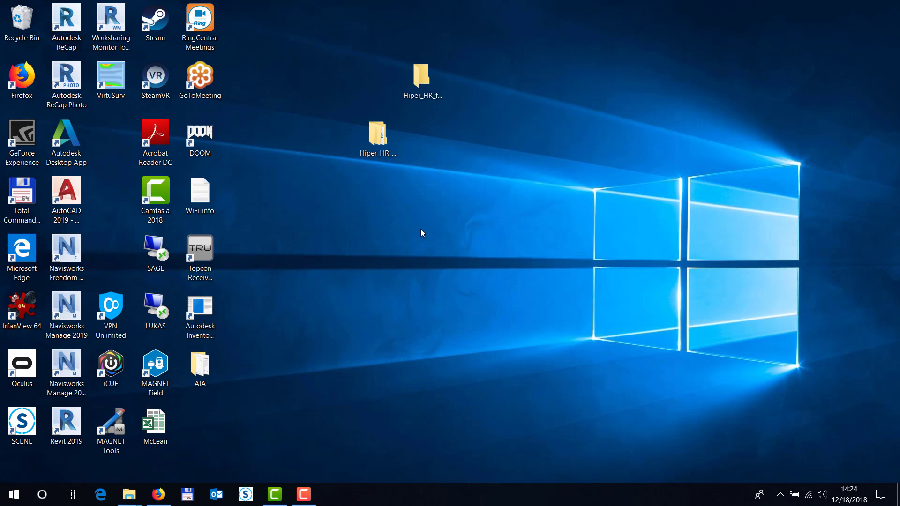
mouse_move(278, 238)
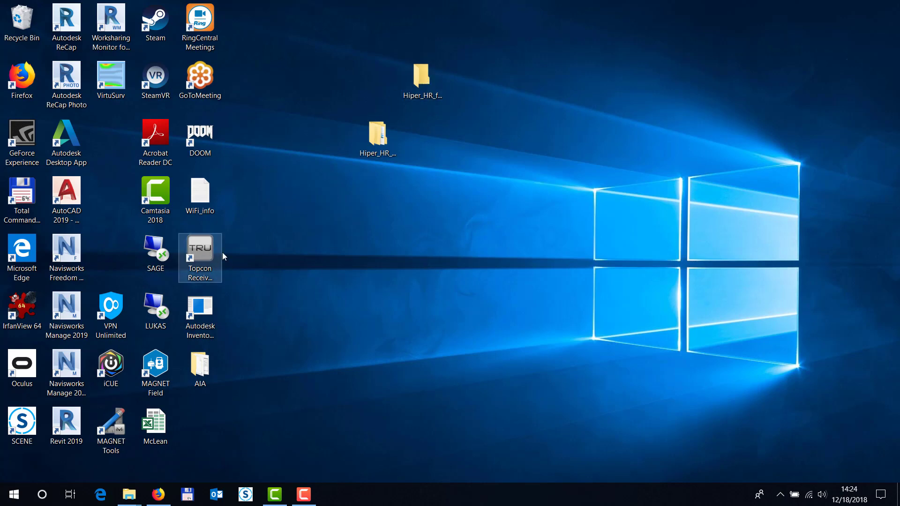
Start Topcon Receiver Utility from the desktop and list the Device > Application Mode options
double_click(200, 252)
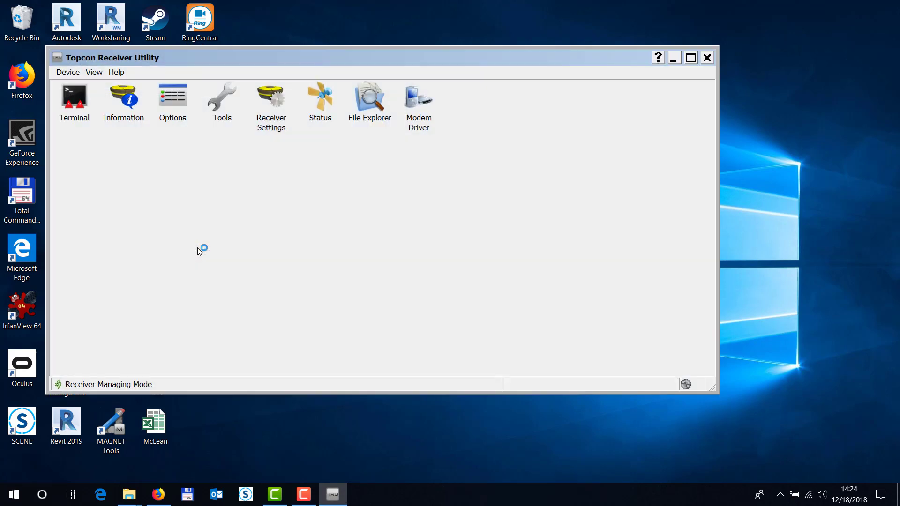
mouse_move(159, 170)
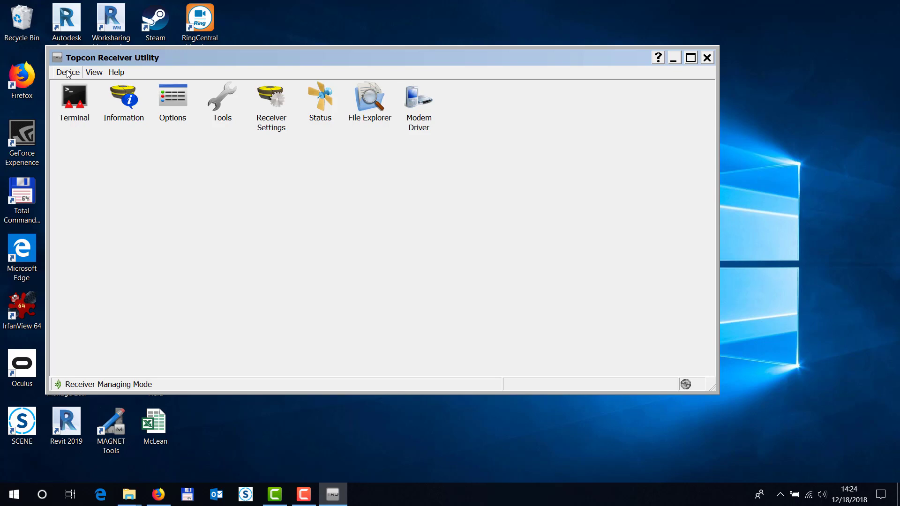
left_click(67, 72)
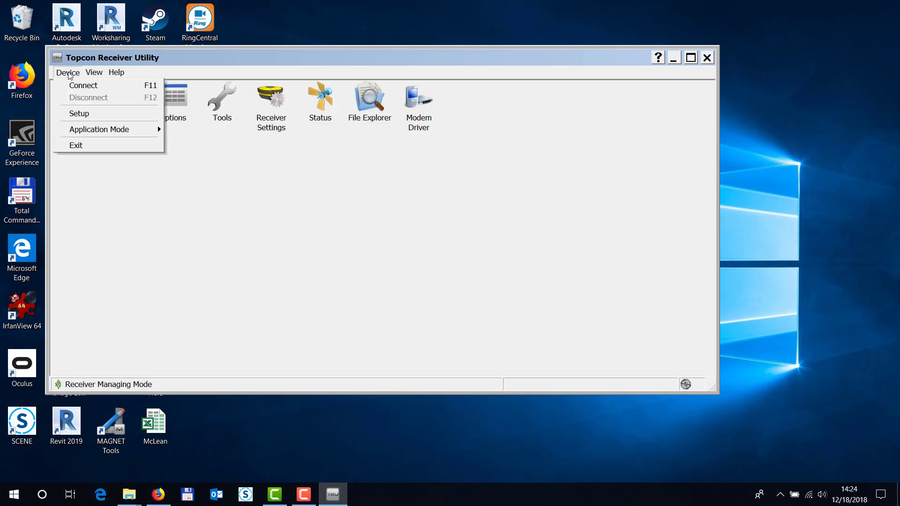
left_click(99, 129)
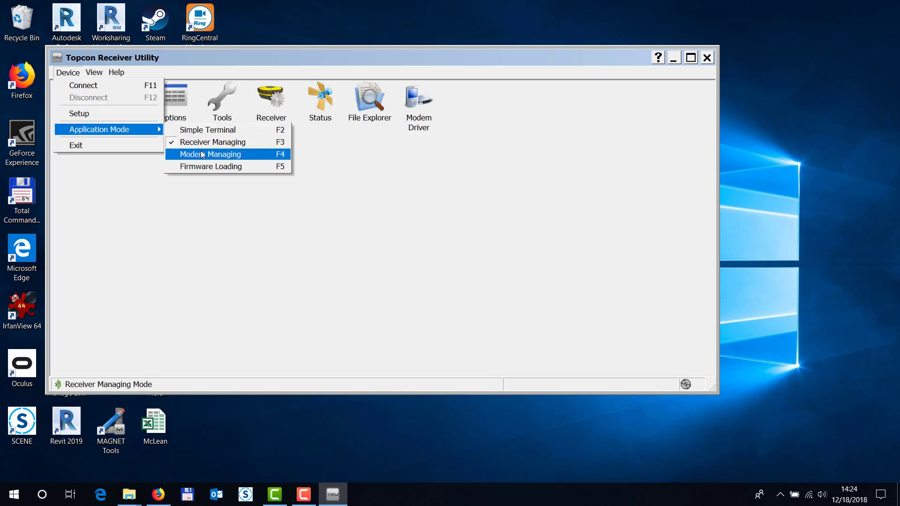
mouse_move(213, 142)
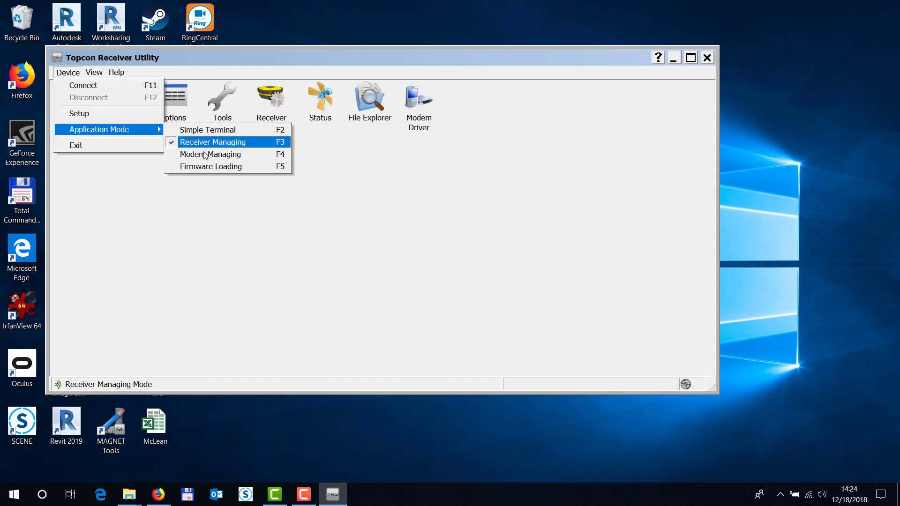
mouse_move(199, 145)
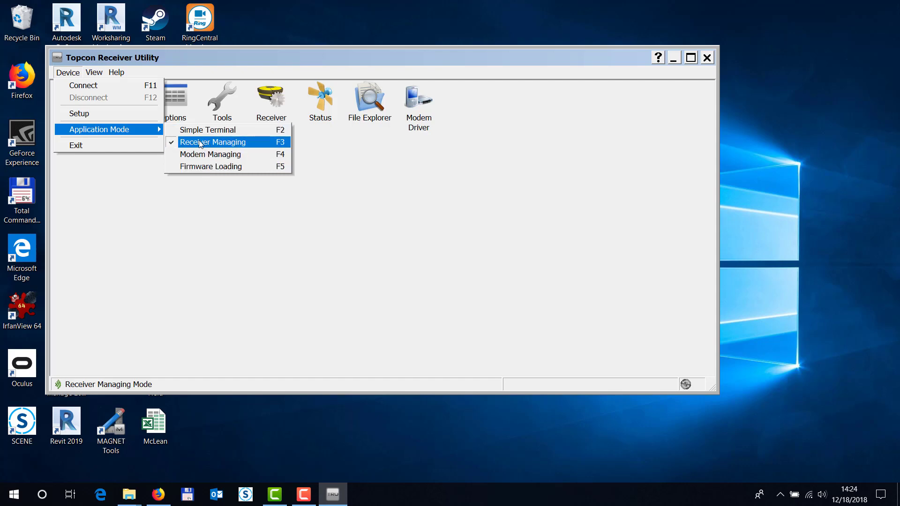
mouse_move(211, 166)
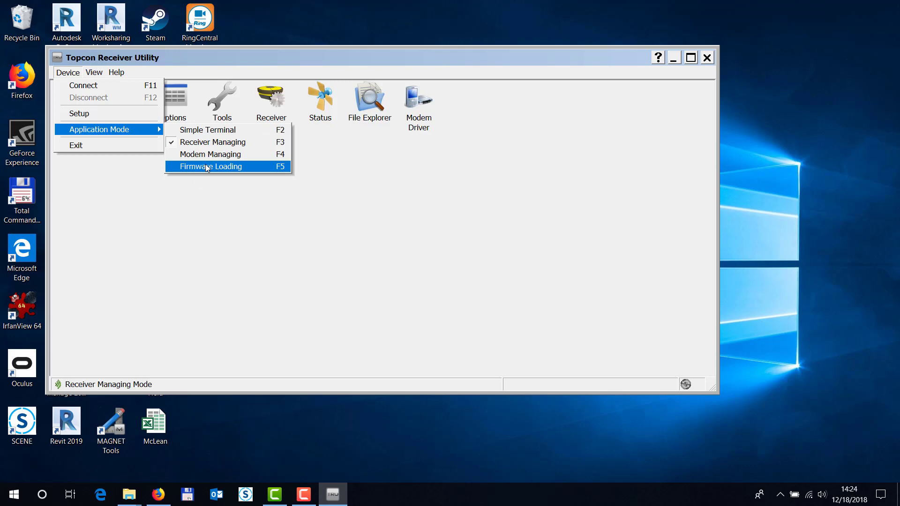
mouse_move(210, 169)
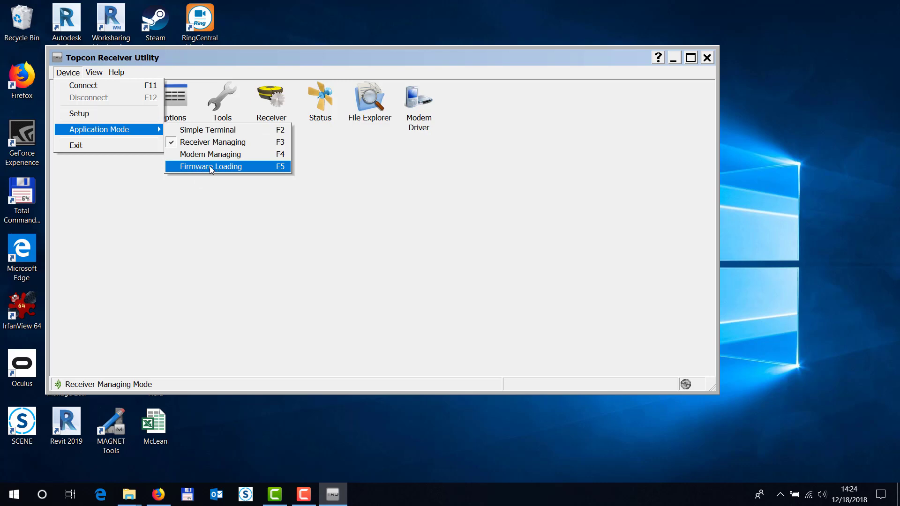
Connect to the receiver over the Gadget Serial (COM3) port and select the Firmware Loading item
left_click(211, 166)
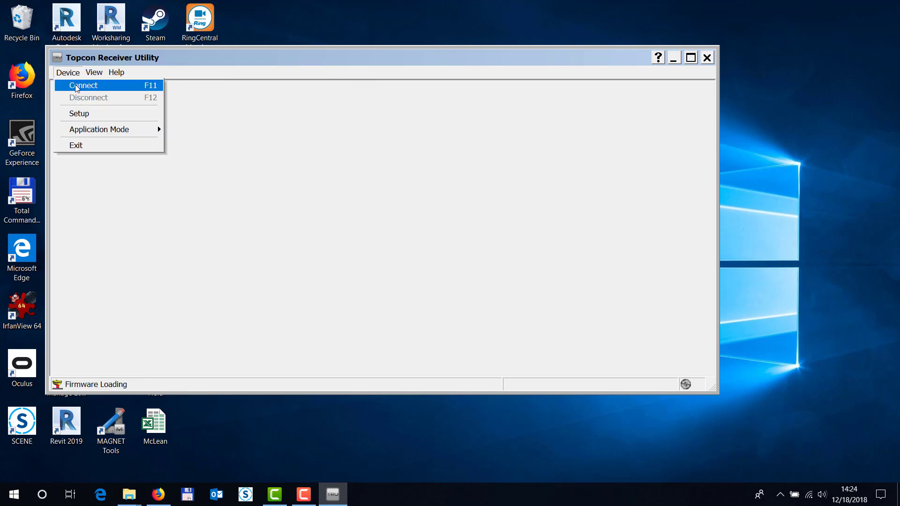
left_click(83, 85)
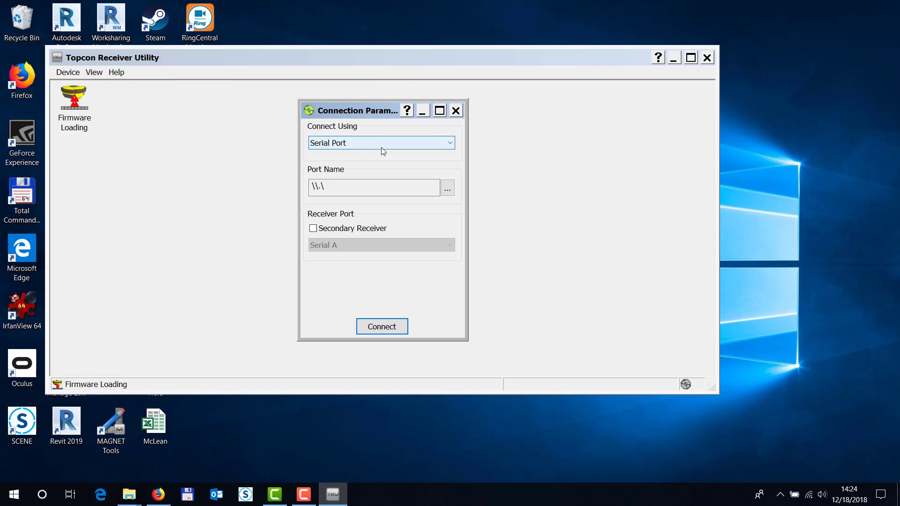
left_click(447, 187)
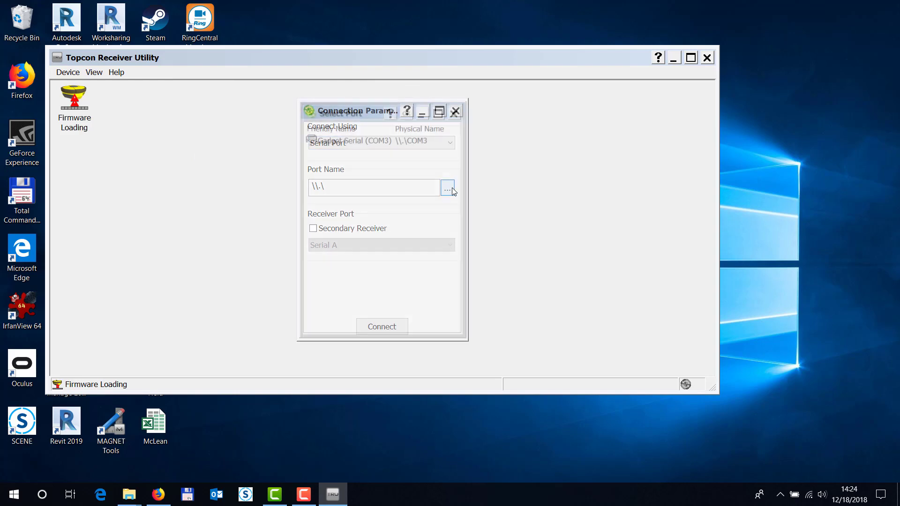
left_click(448, 188)
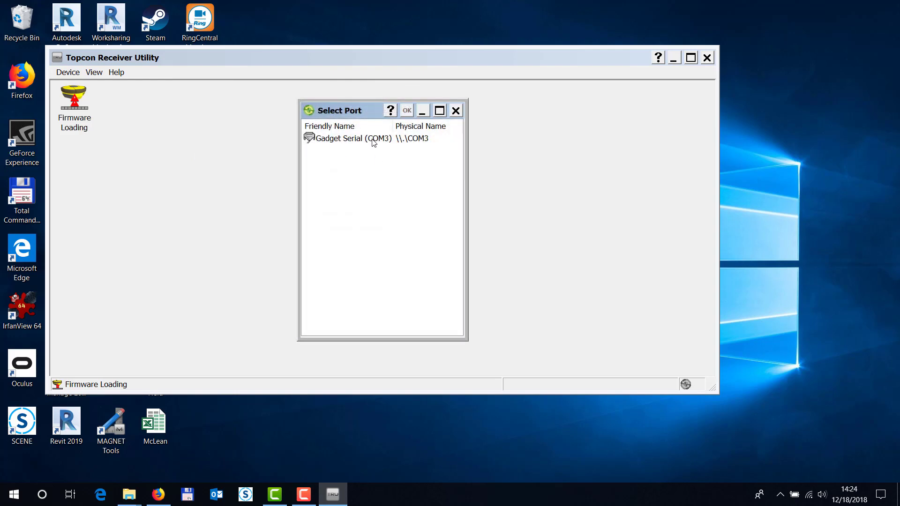
left_click(353, 139)
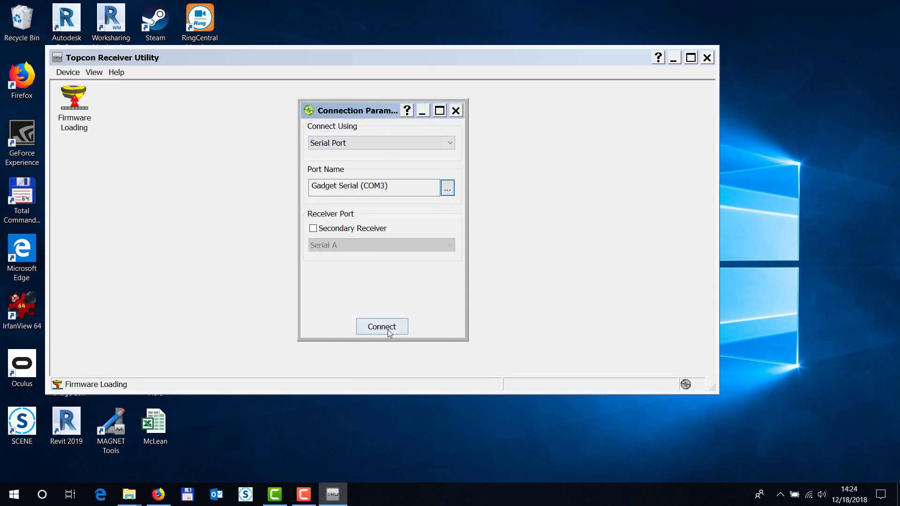
left_click(381, 327)
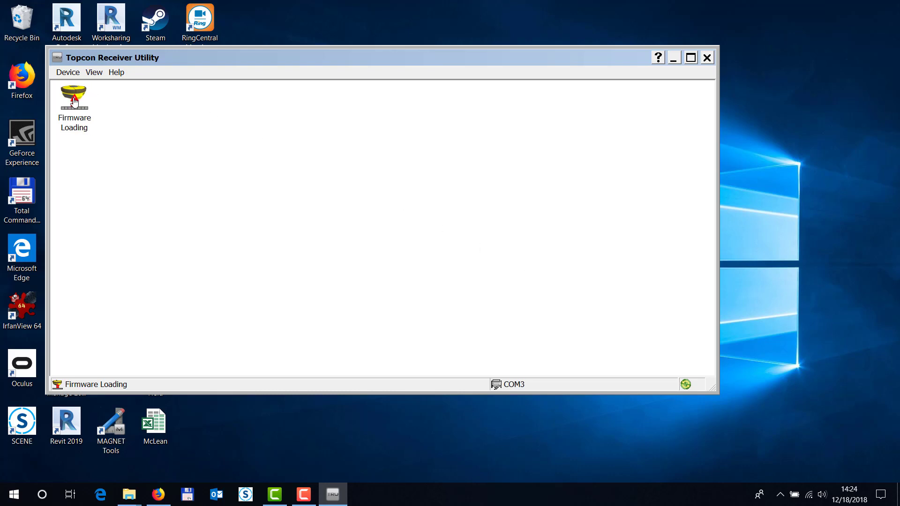
left_click(74, 97)
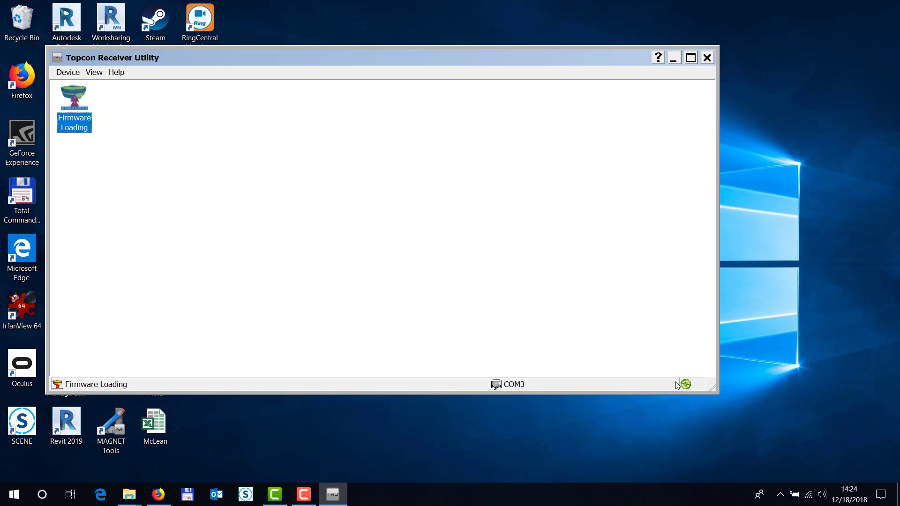
mouse_move(73, 96)
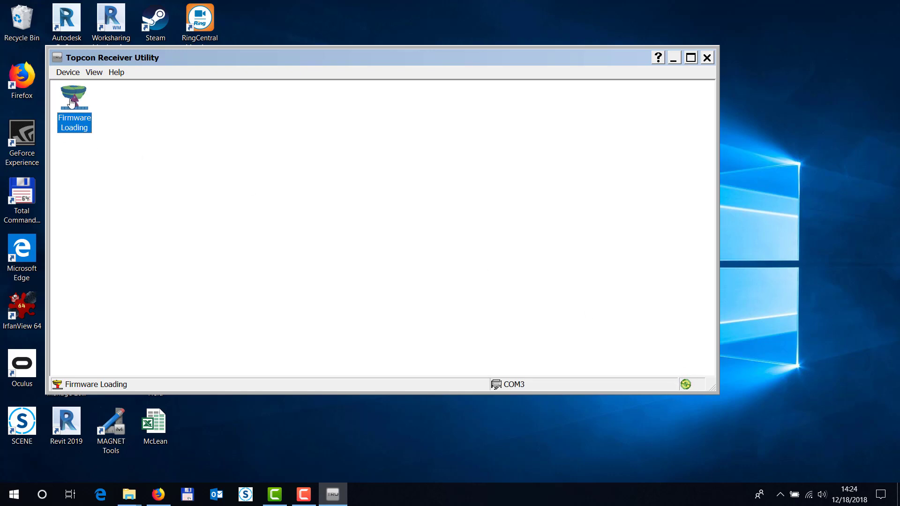
In the firmware wizard set Target to Power Board, review firmware 221 and advance to Select Settings
double_click(73, 96)
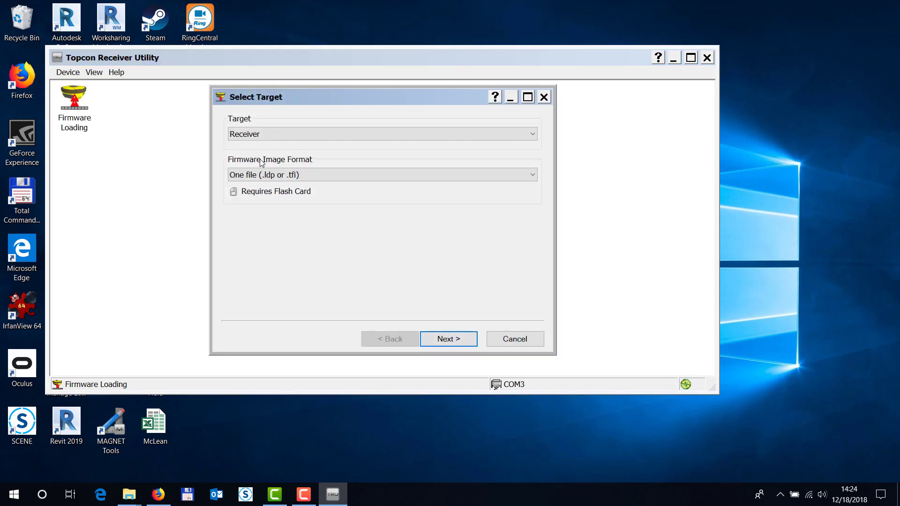
left_click(381, 134)
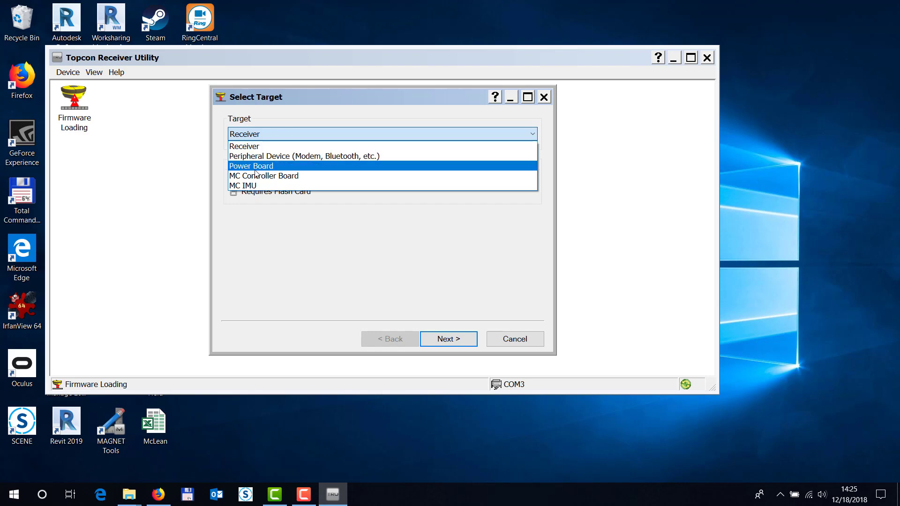
mouse_move(265, 167)
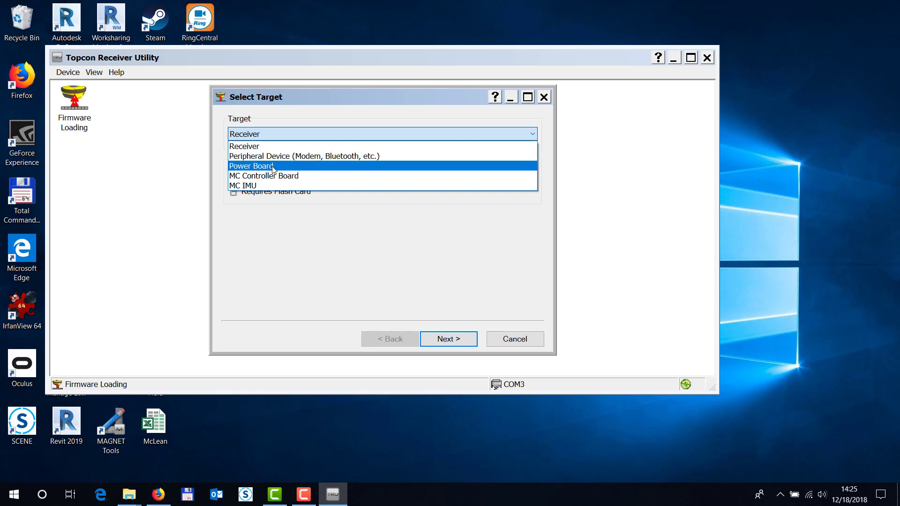
left_click(251, 165)
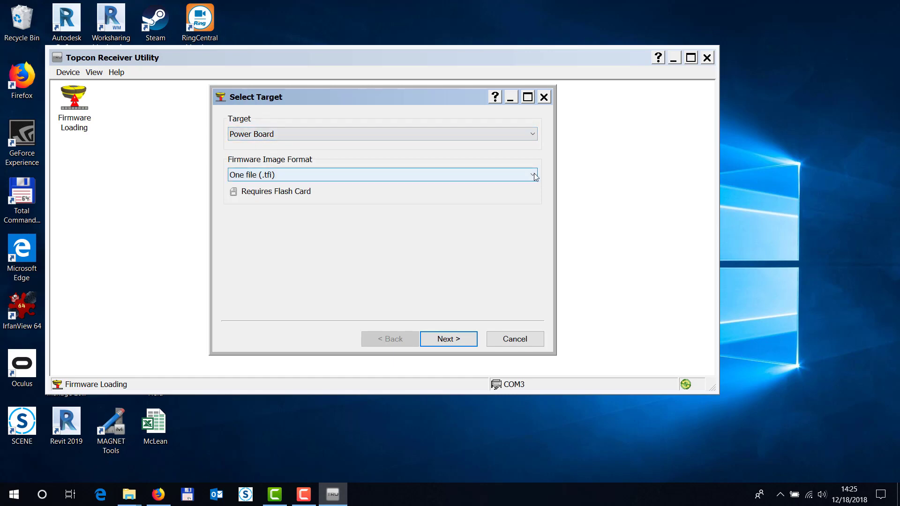
left_click(533, 175)
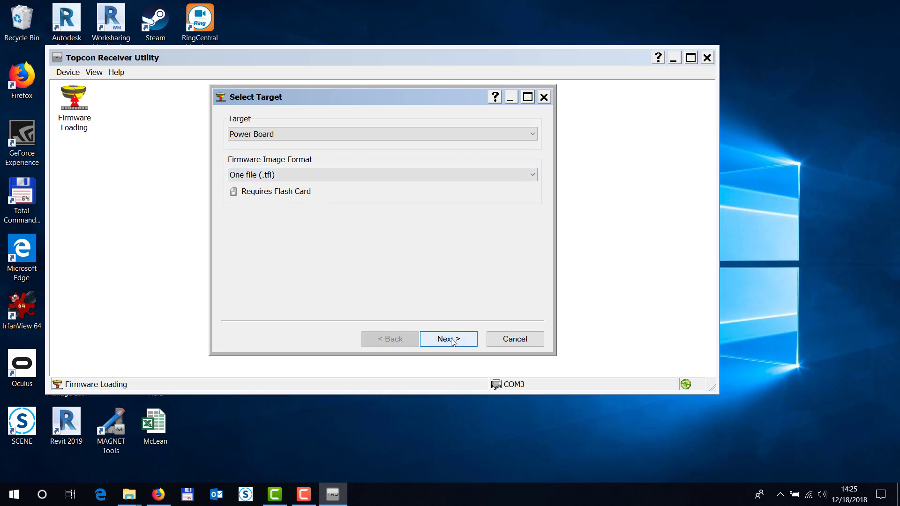
left_click(448, 338)
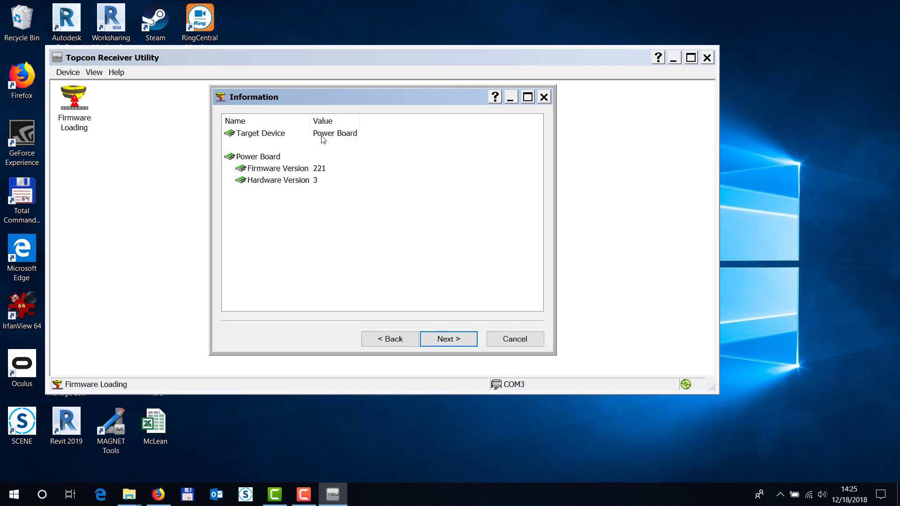
mouse_move(292, 188)
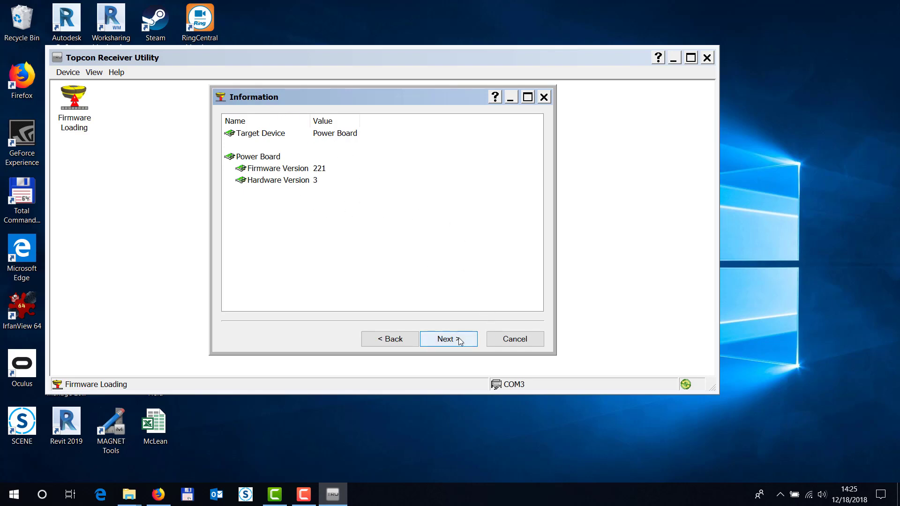
left_click(448, 338)
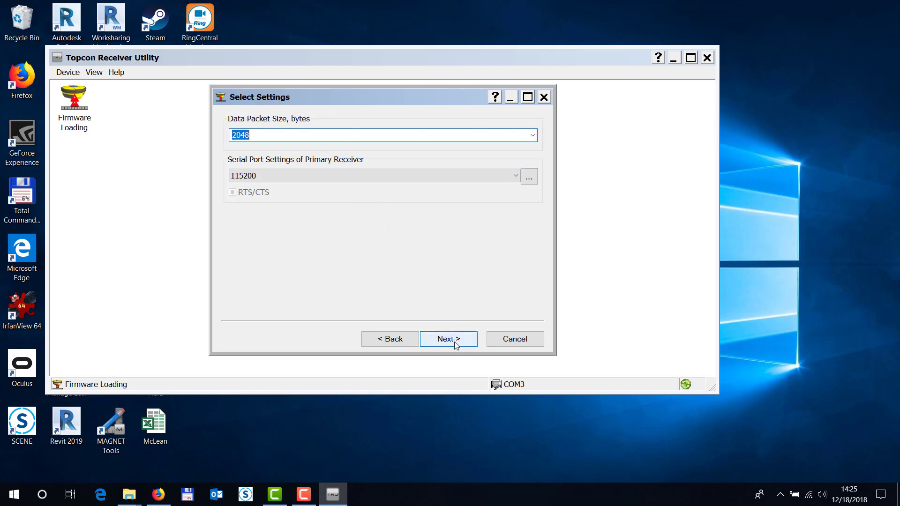
Choose timage_HIPERHR-script-5-power-90221-signed.tar from the Hiper_HR_firmware desktop folder as the flash image
left_click(448, 338)
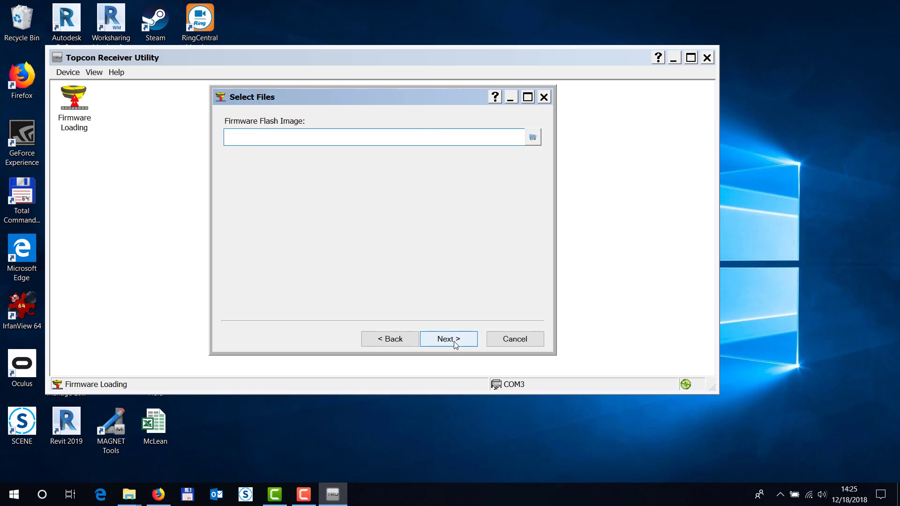
left_click(373, 137)
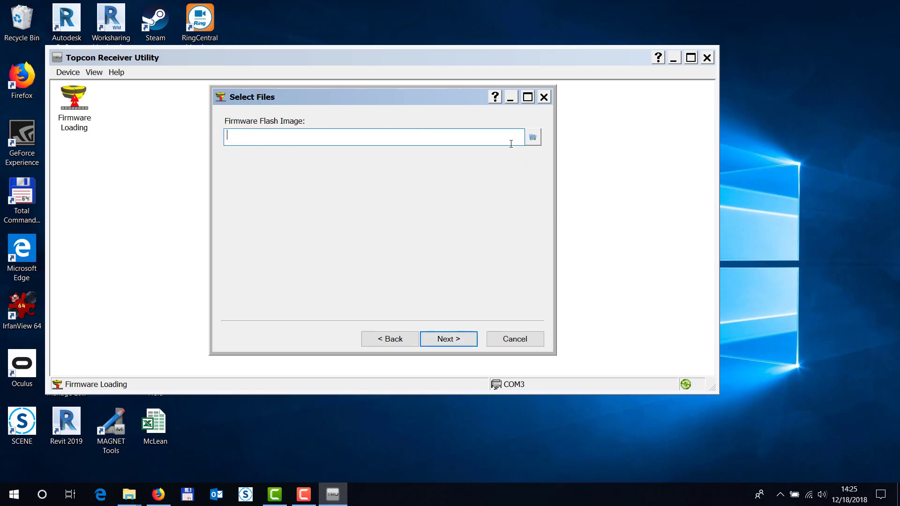
left_click(532, 137)
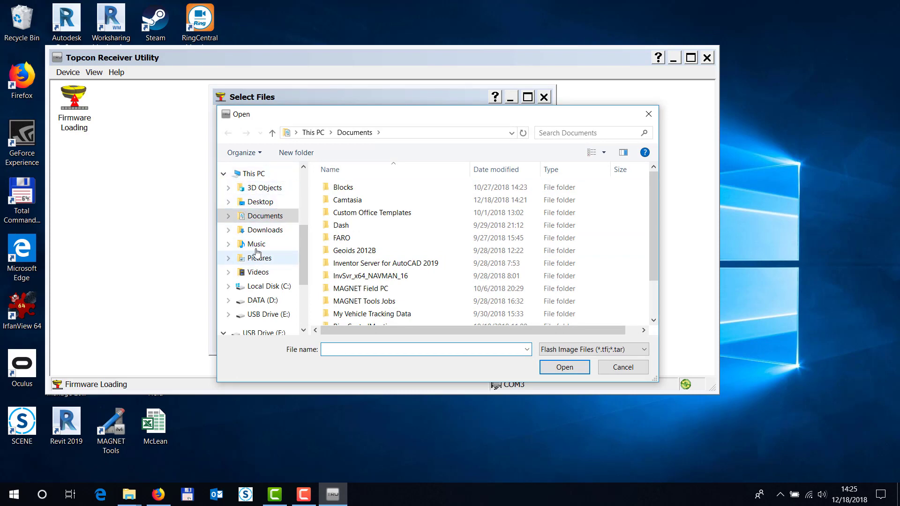
left_click(260, 201)
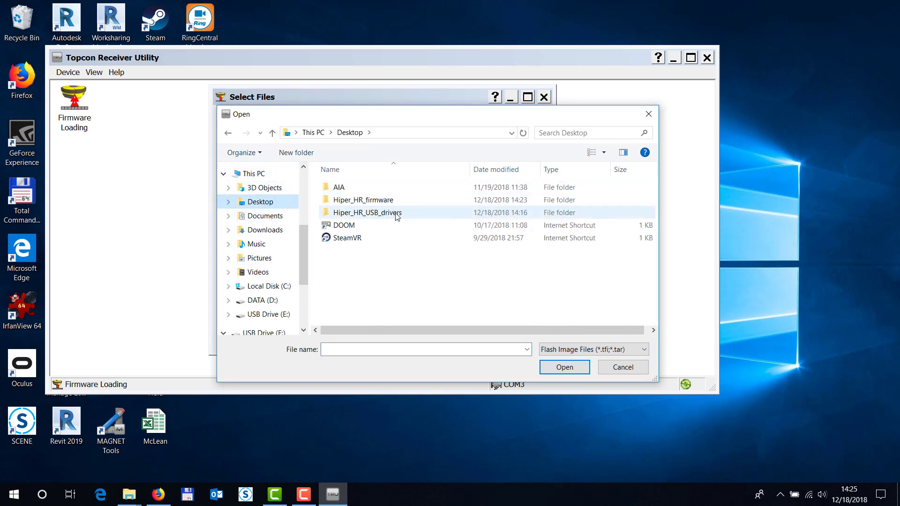
double_click(362, 200)
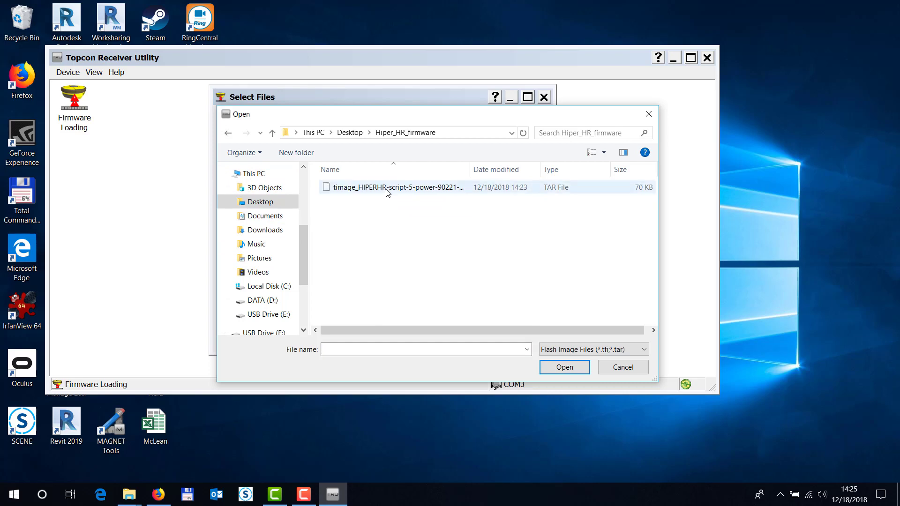
left_click(395, 187)
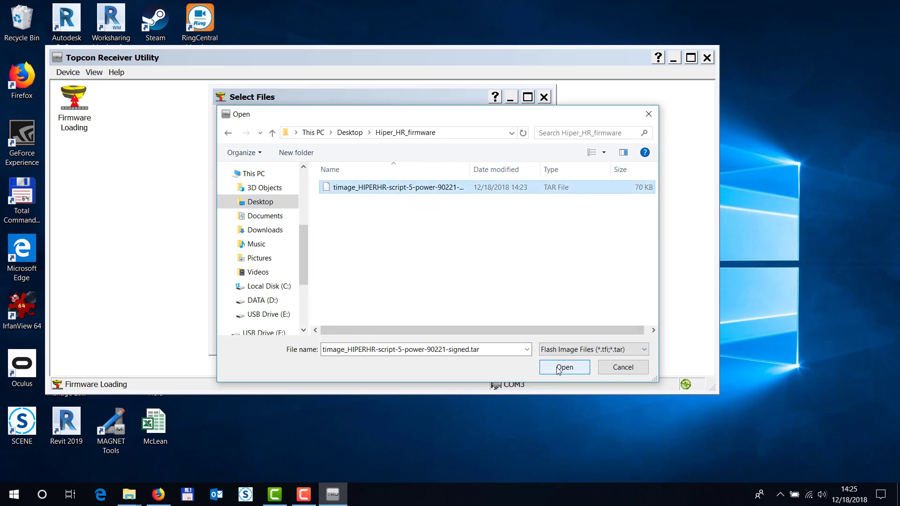
left_click(563, 366)
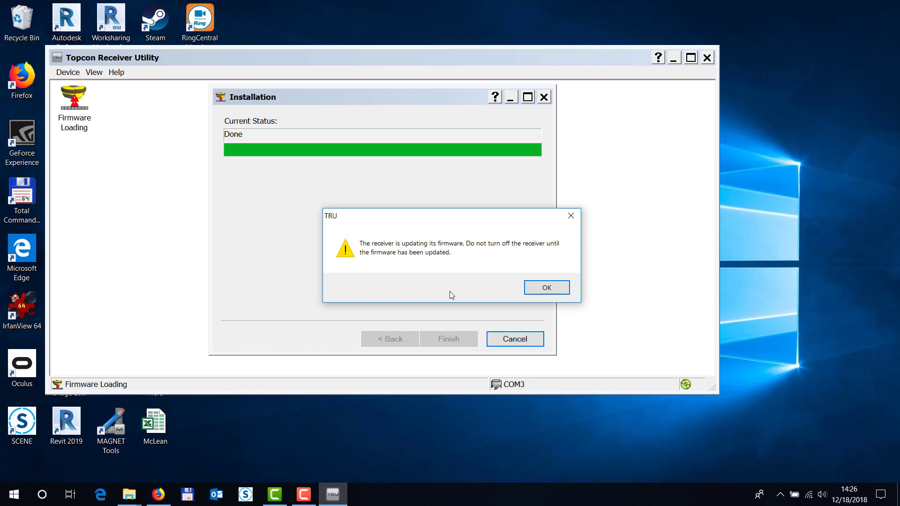
mouse_move(497, 277)
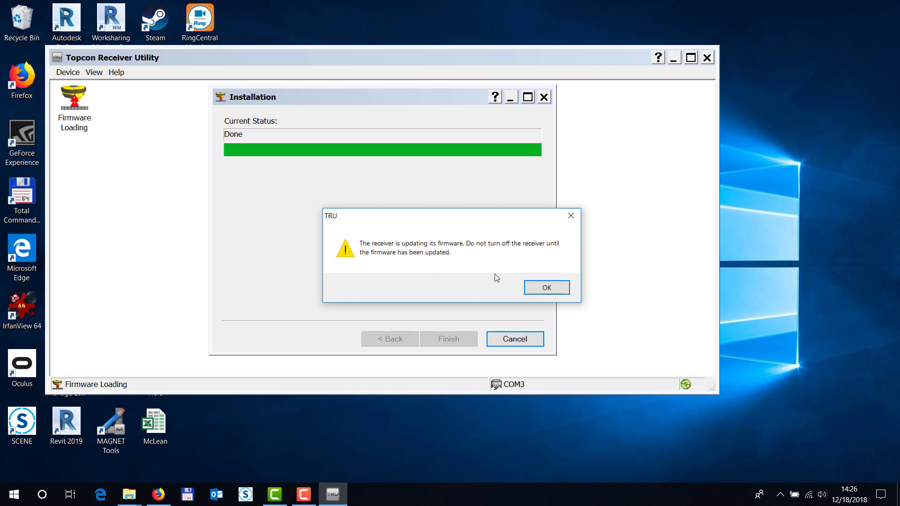
mouse_move(518, 275)
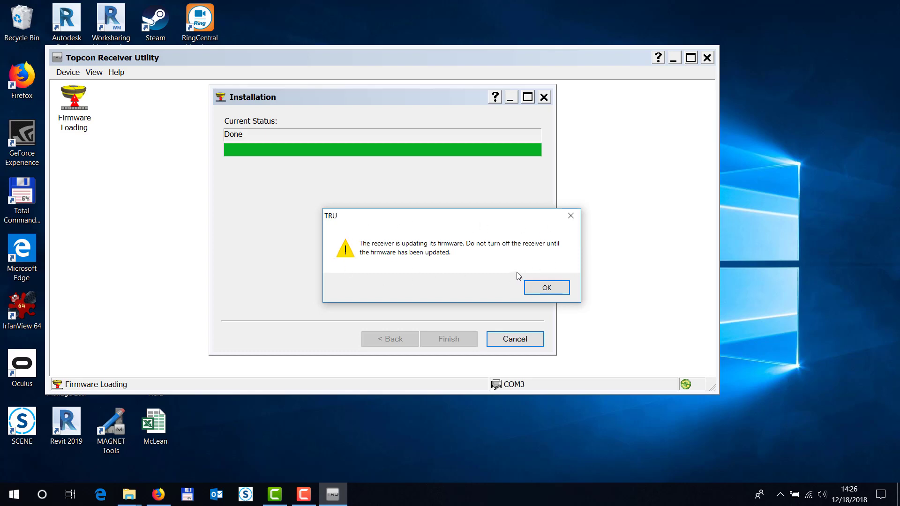
mouse_move(526, 256)
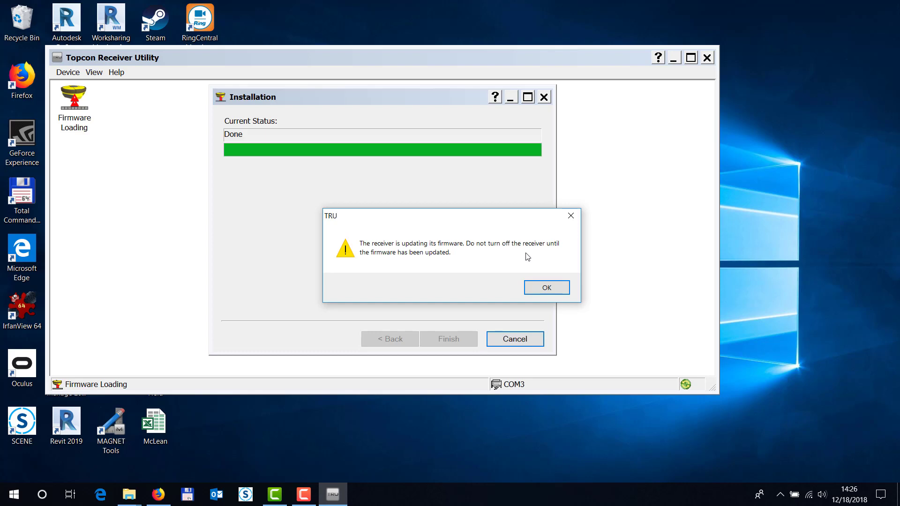
Acknowledge the TRU firmware-updating warning once installation shows Done
left_click(545, 287)
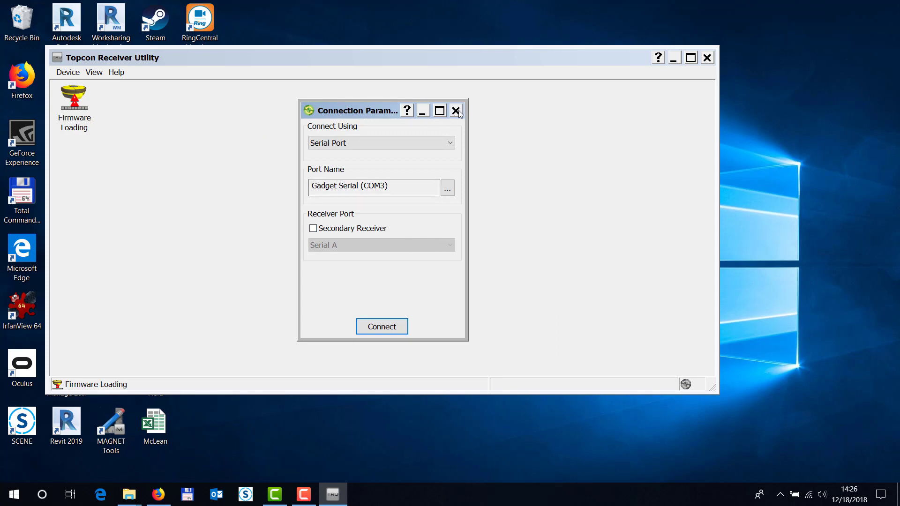
Leave Connection Parameters and switch the application mode to Receiver Managing
left_click(456, 110)
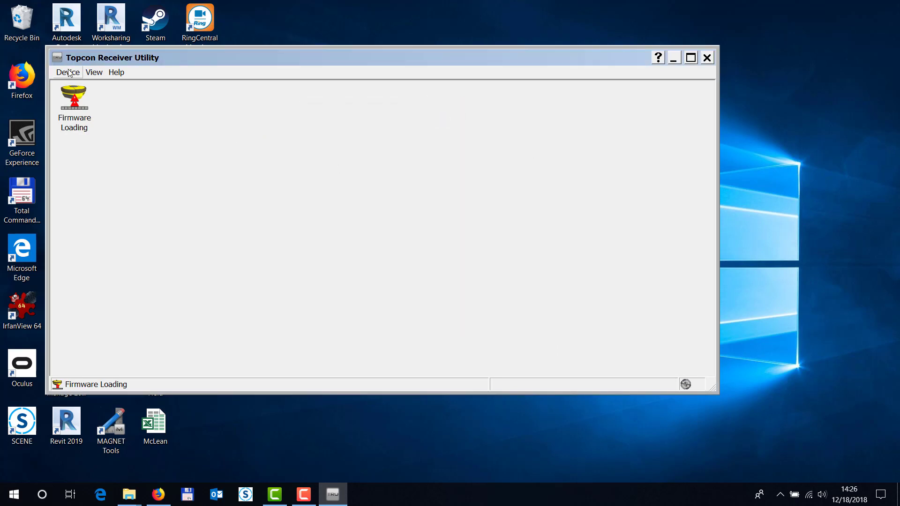
left_click(68, 72)
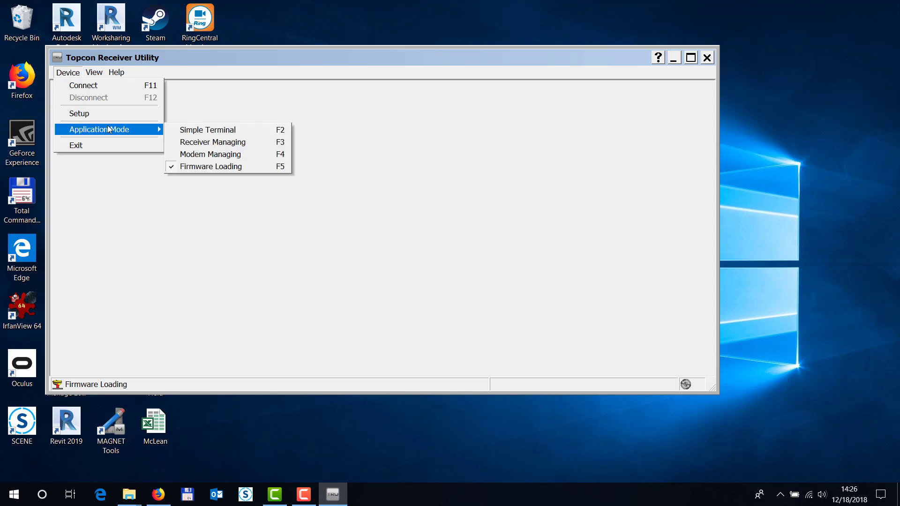
left_click(213, 141)
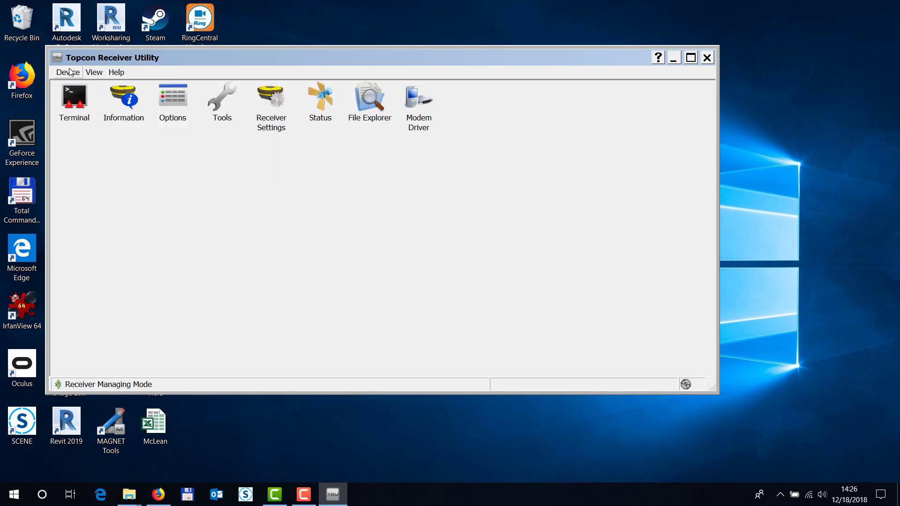
Start Device > Connect and bring up the receiver connection settings
left_click(68, 72)
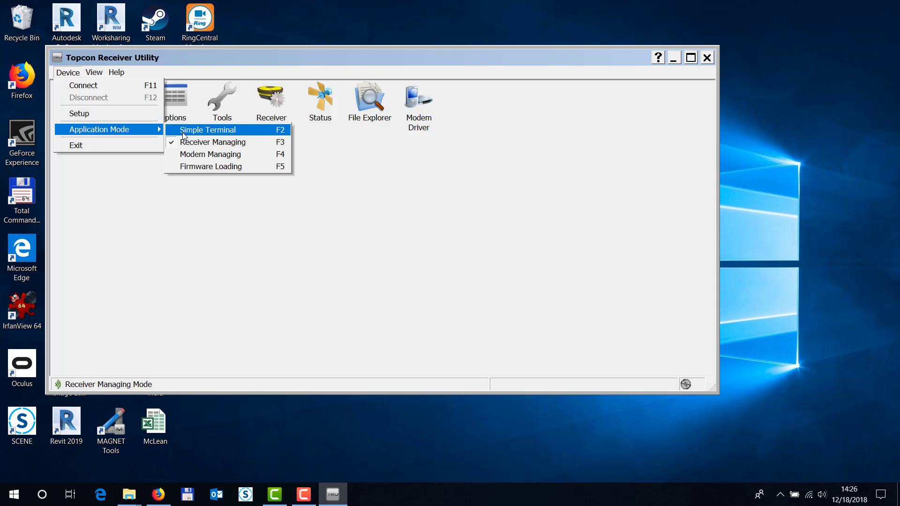
mouse_move(213, 141)
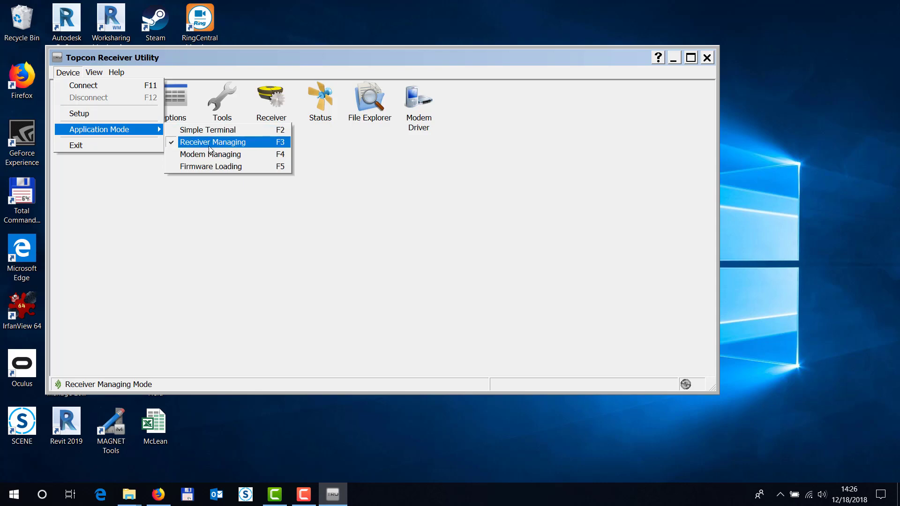
mouse_move(84, 85)
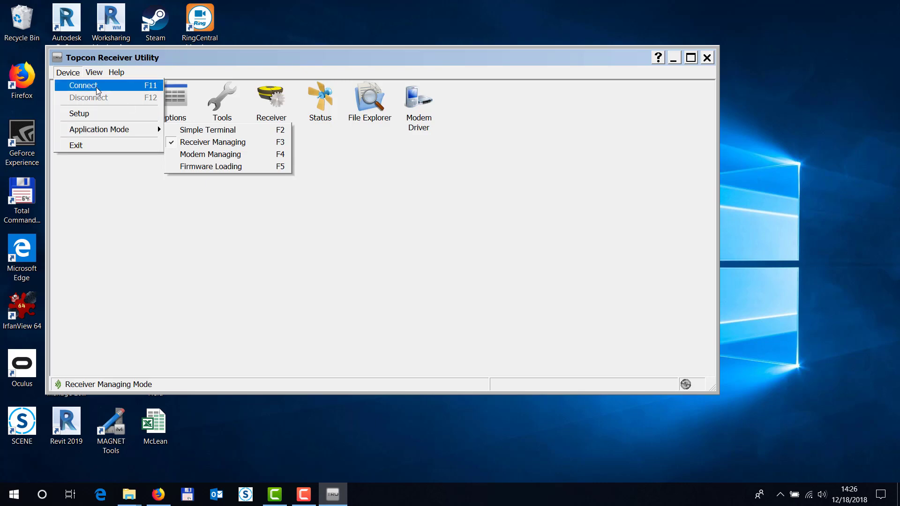
left_click(82, 86)
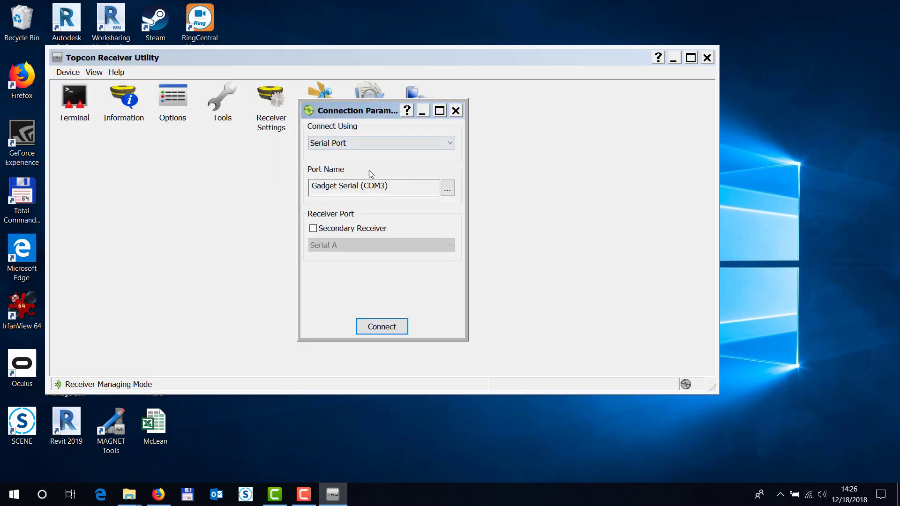
mouse_move(400, 253)
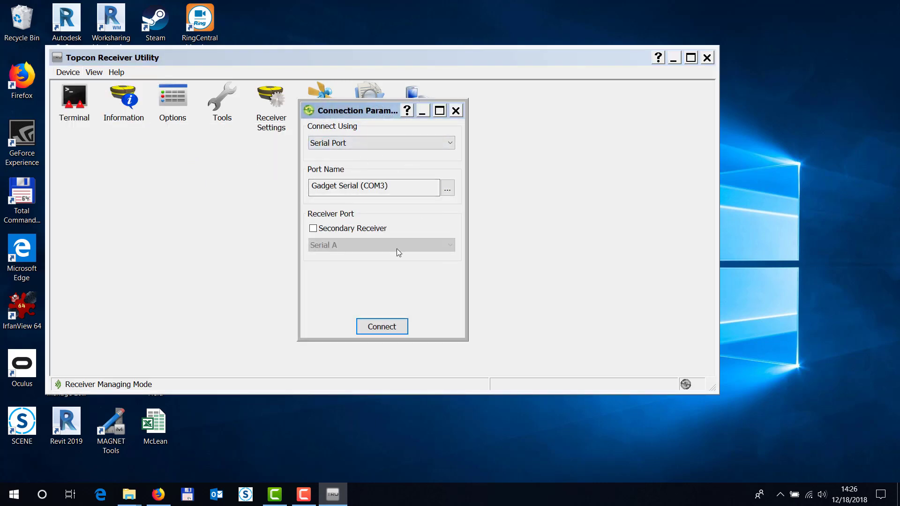
left_click(382, 327)
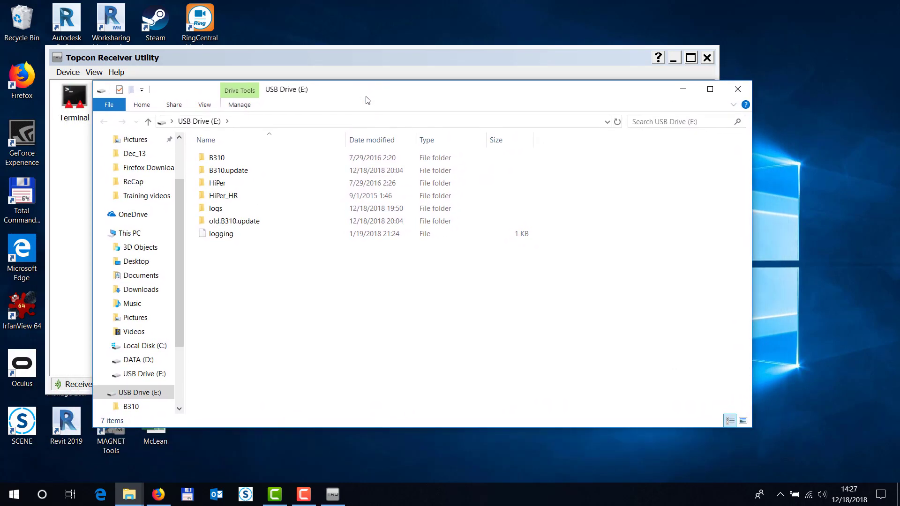
mouse_move(239, 119)
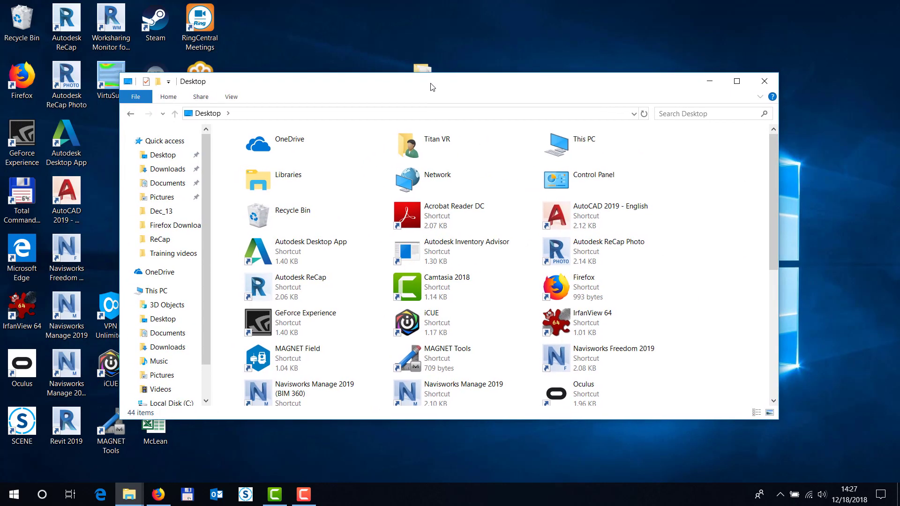
Close the Desktop folder window, leaving the Windows desktop with the Hiper_HR folders
left_click(764, 80)
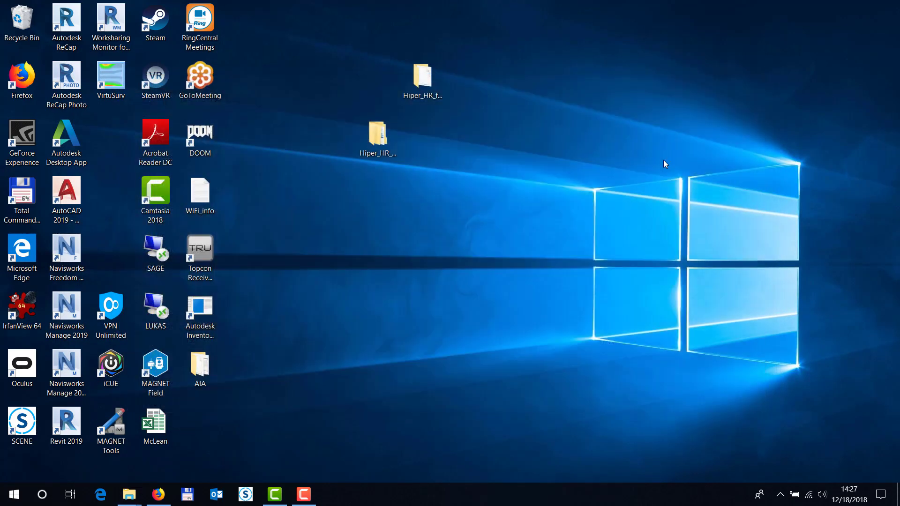
mouse_move(600, 226)
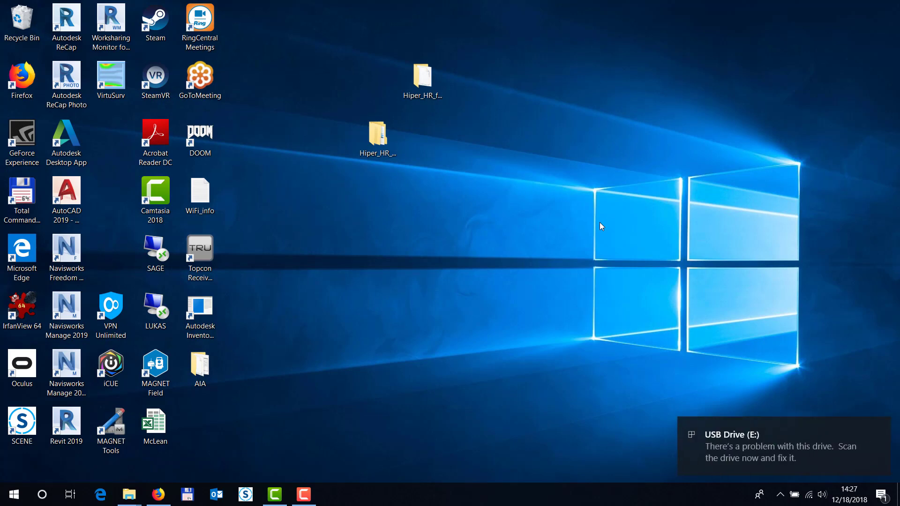
mouse_move(250, 232)
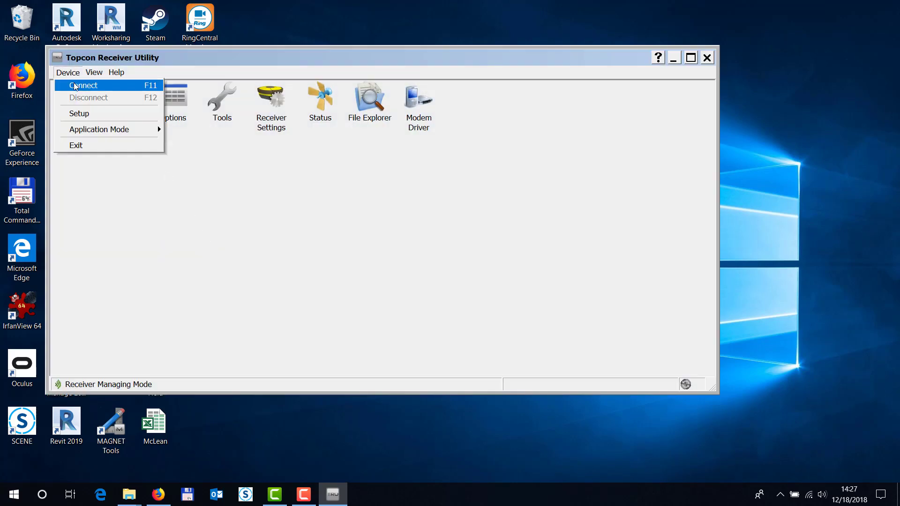
Attempt a connection on Gadget Serial (COM3) and acknowledge the receiver-not-detected error
left_click(84, 86)
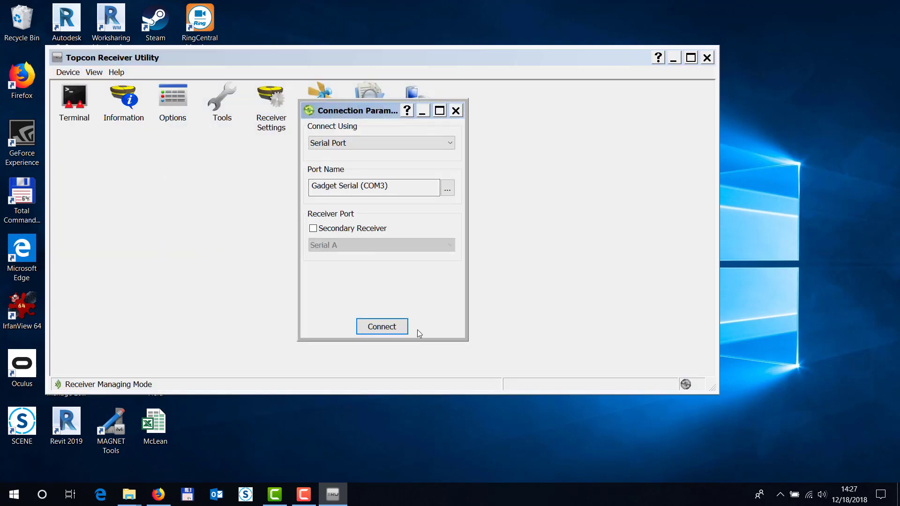
left_click(382, 326)
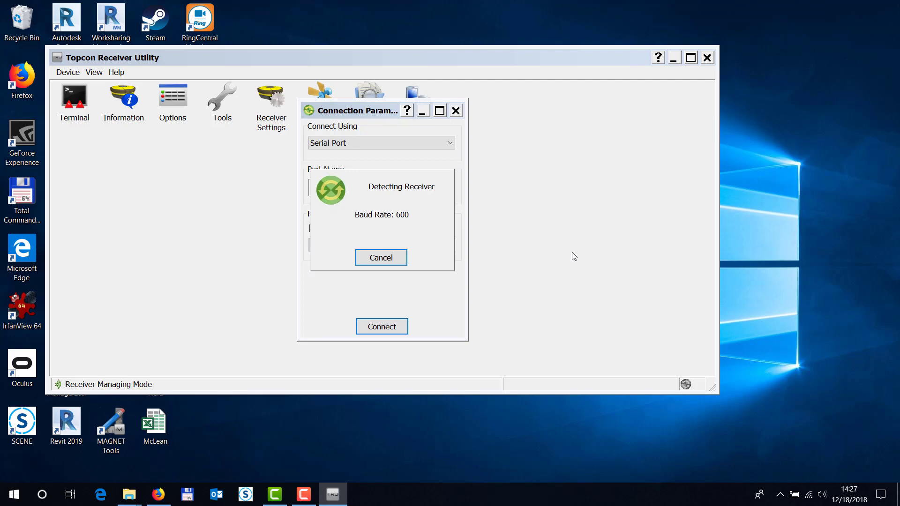
mouse_move(467, 252)
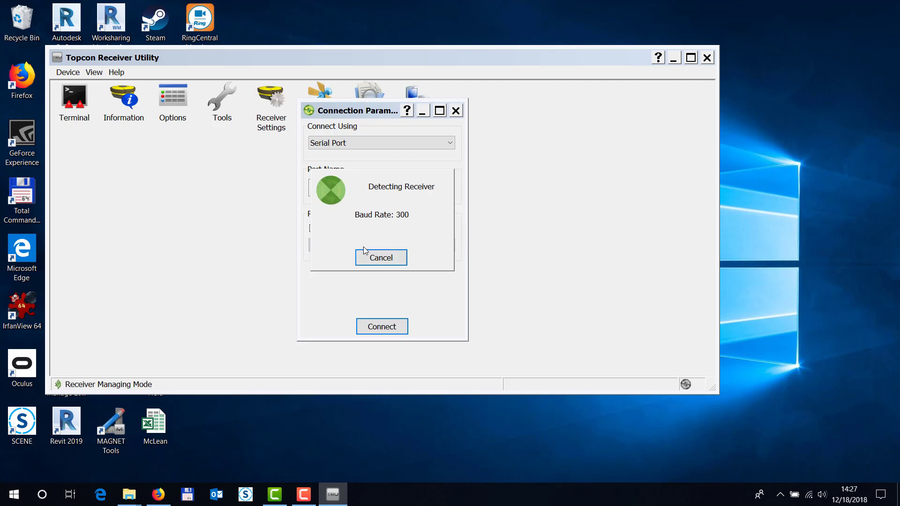
mouse_move(387, 269)
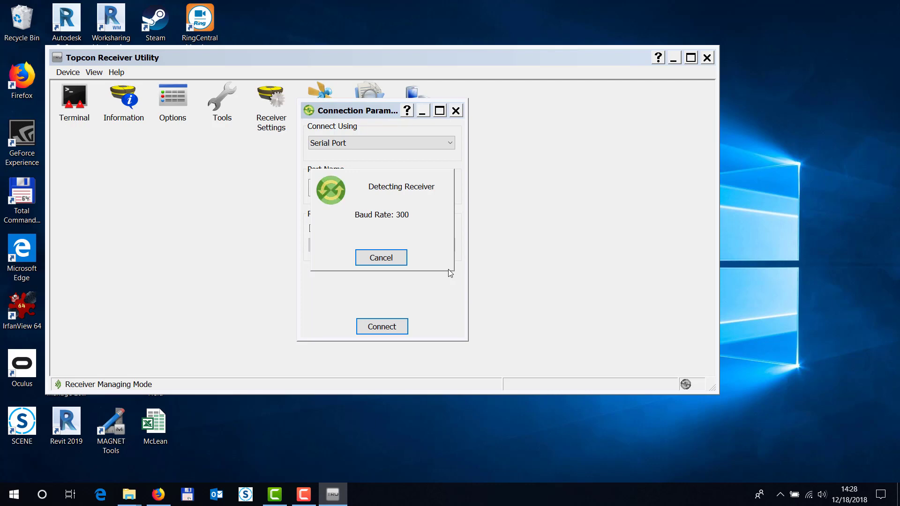
mouse_move(423, 254)
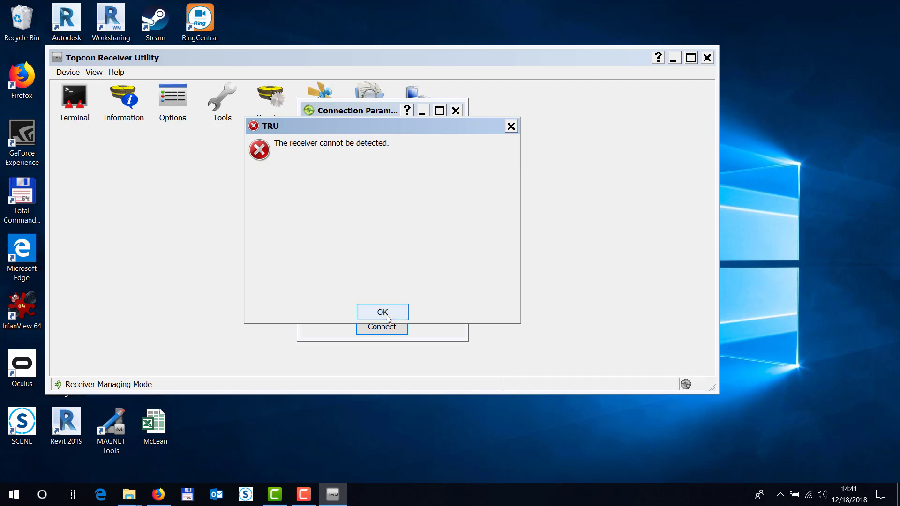
left_click(383, 312)
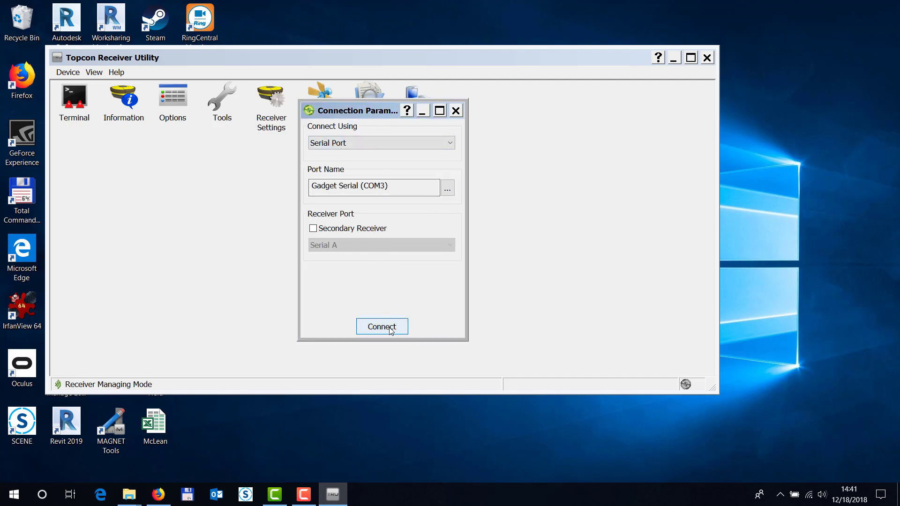
Connect to the HiPer HR, check Receiver Info shows Power Board firmware 221, then return to Firefox
left_click(382, 326)
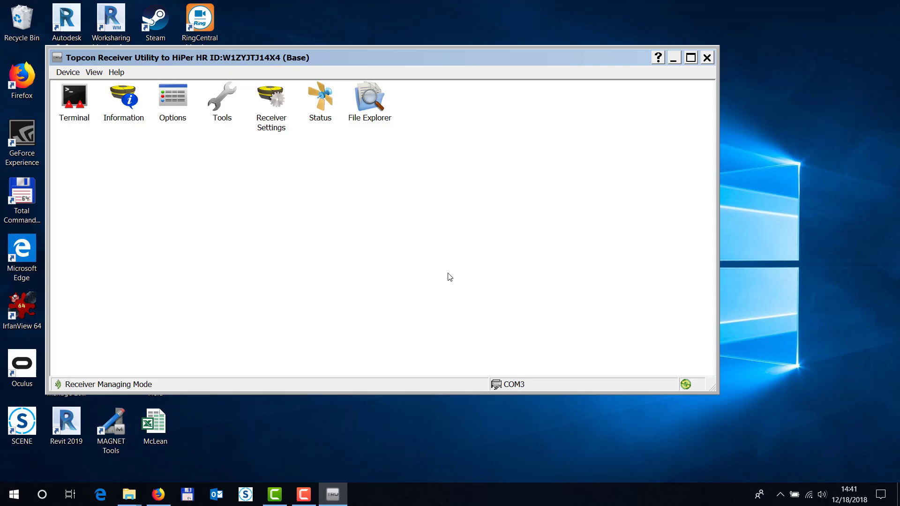
mouse_move(157, 92)
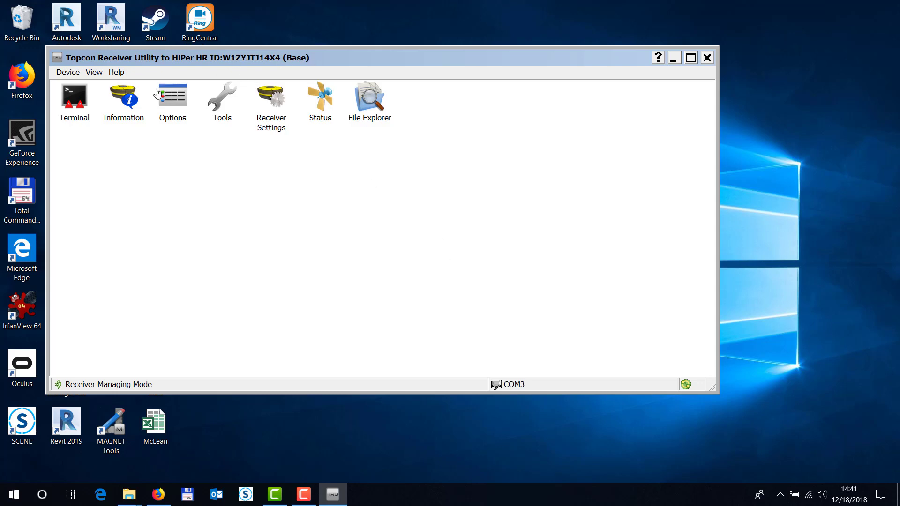
left_click(67, 73)
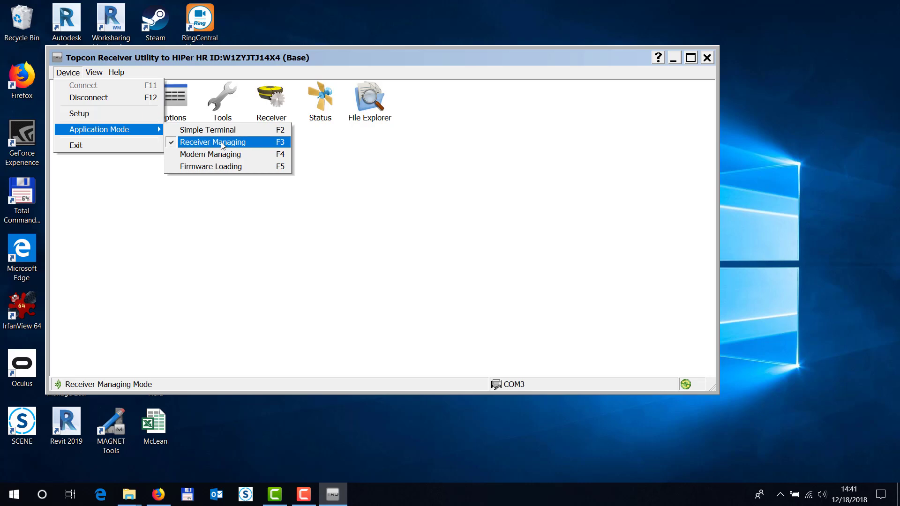
mouse_move(89, 96)
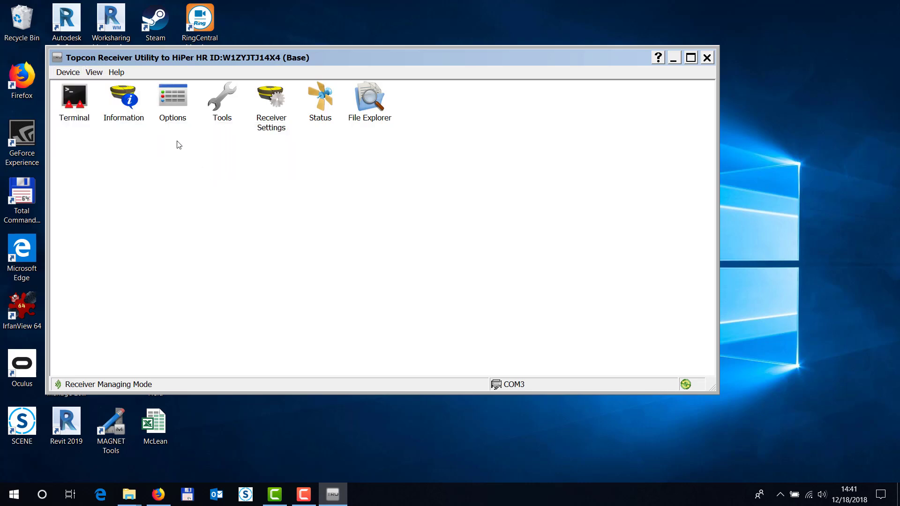
left_click(123, 96)
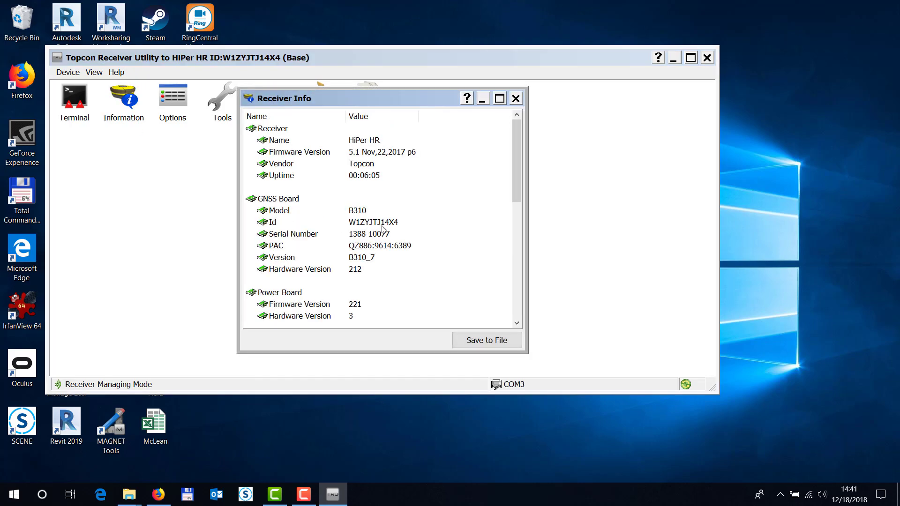
scroll("down", 3)
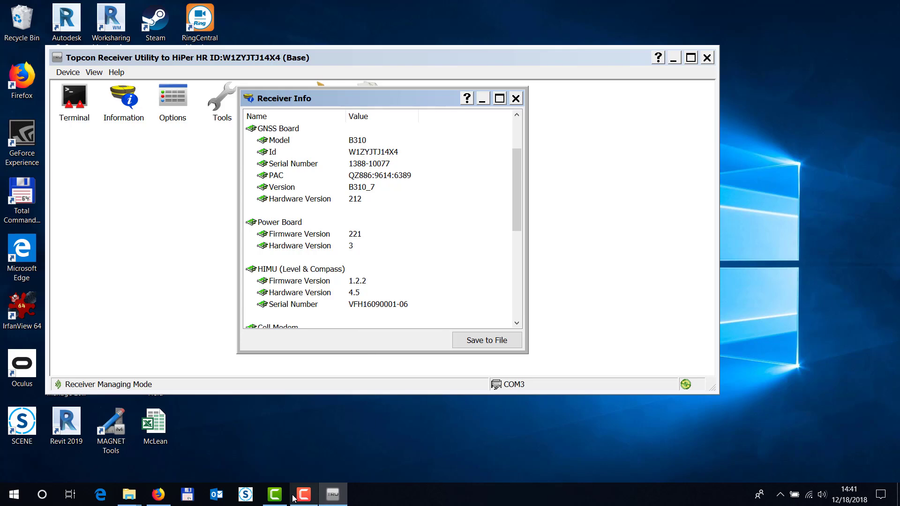
left_click(158, 494)
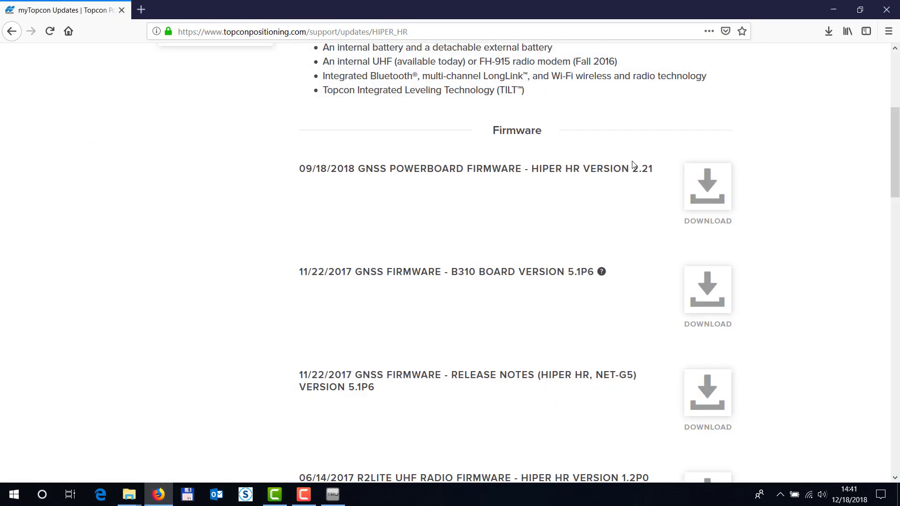
Highlight the site's powerboard 2.21 and B310 5.1P6 releases and compare them with Receiver Info
double_click(641, 168)
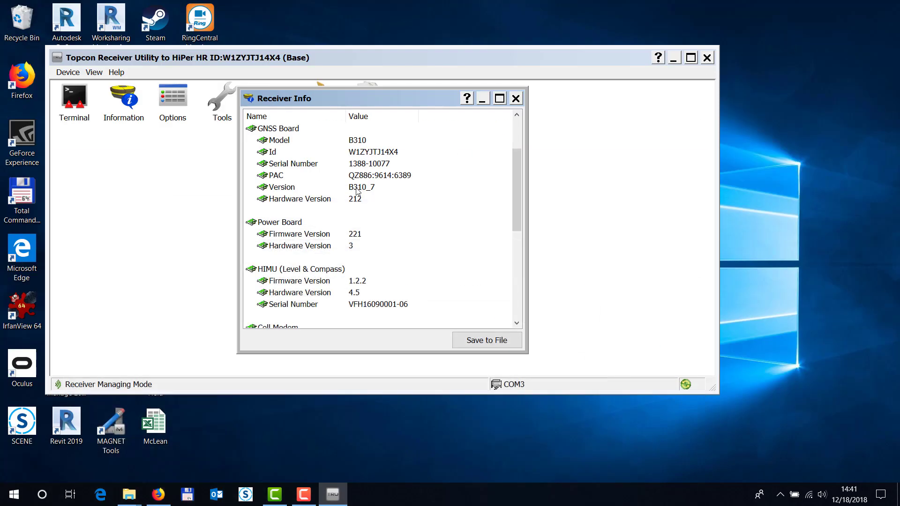
mouse_move(514, 98)
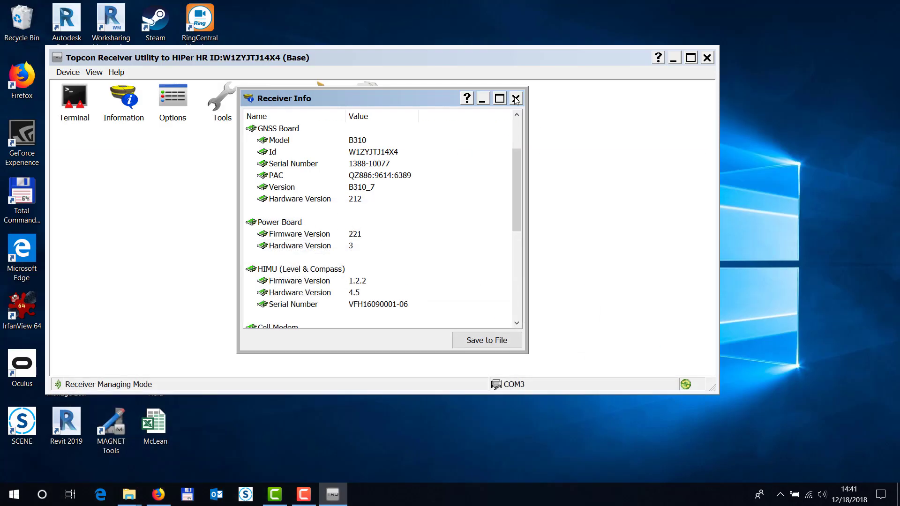
mouse_move(362, 196)
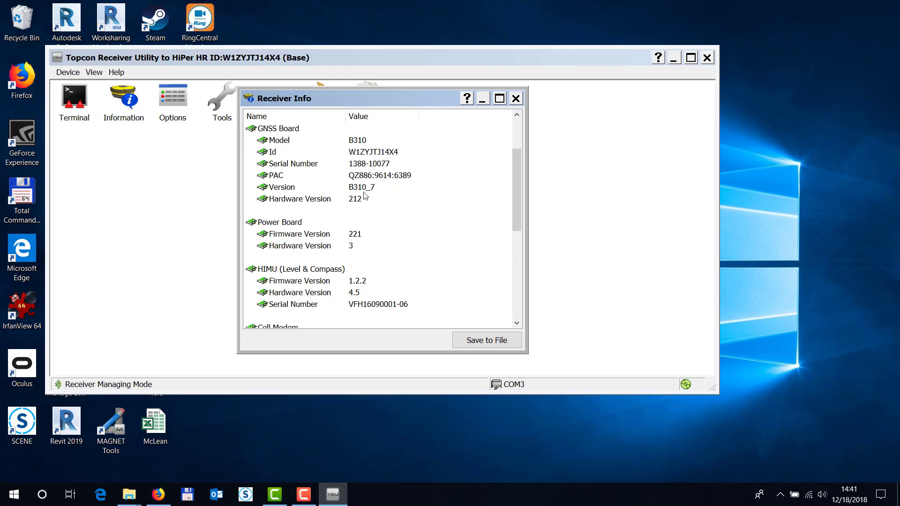
scroll("up", 3)
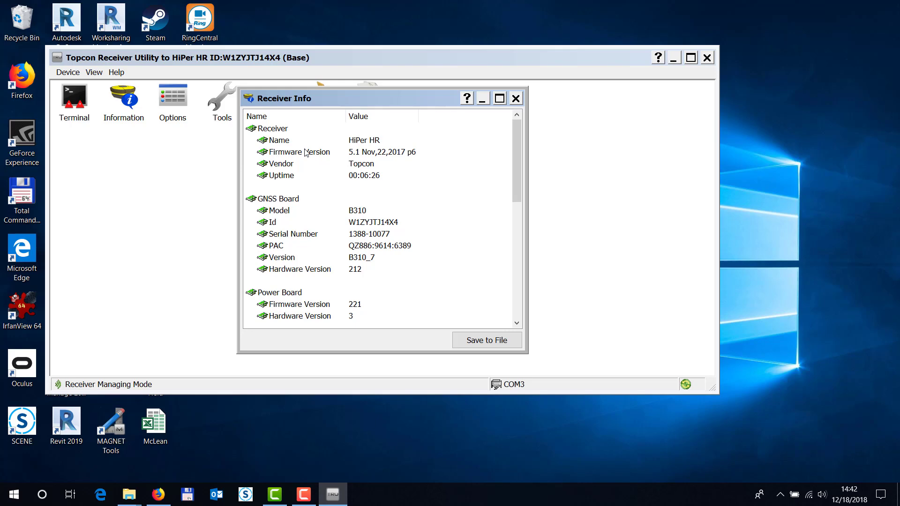
mouse_move(347, 432)
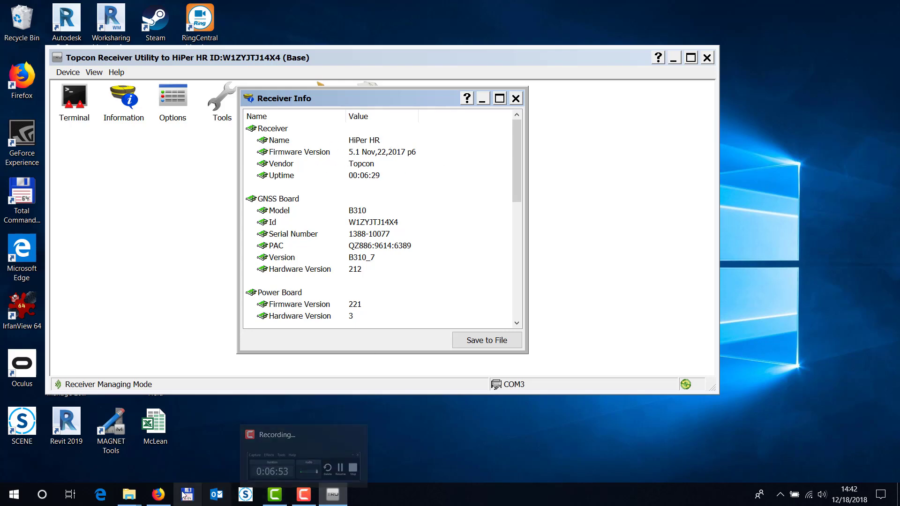
left_click(159, 494)
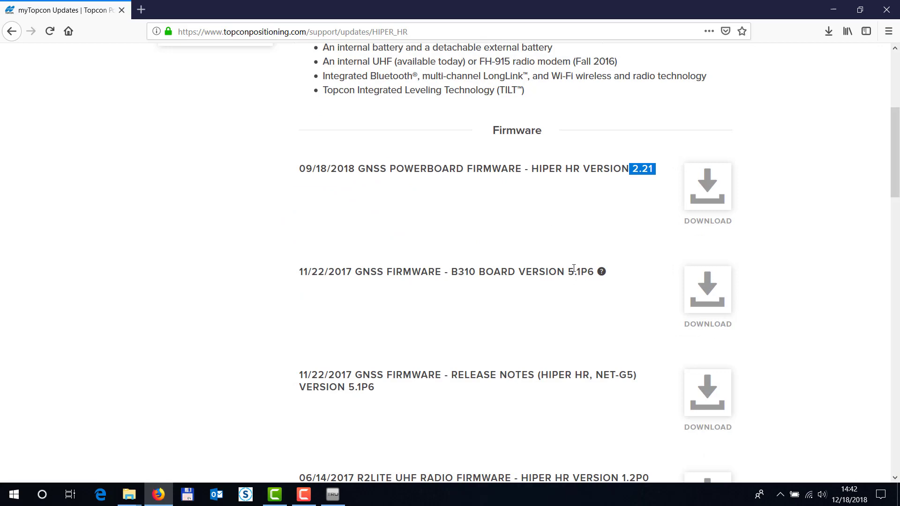
double_click(578, 272)
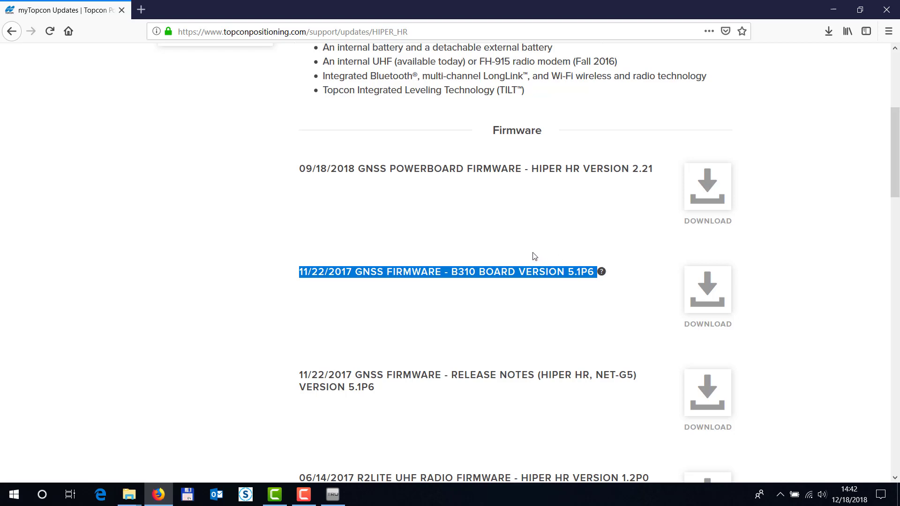
mouse_move(525, 251)
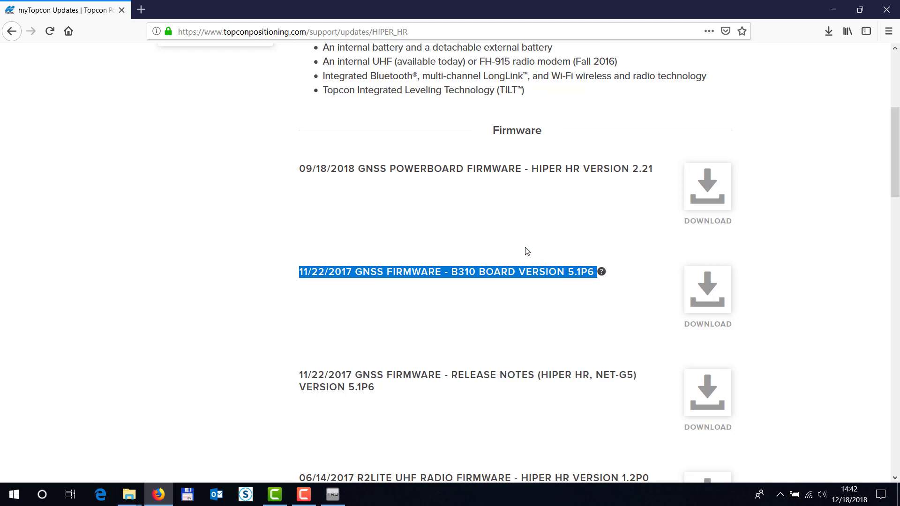
mouse_move(807, 35)
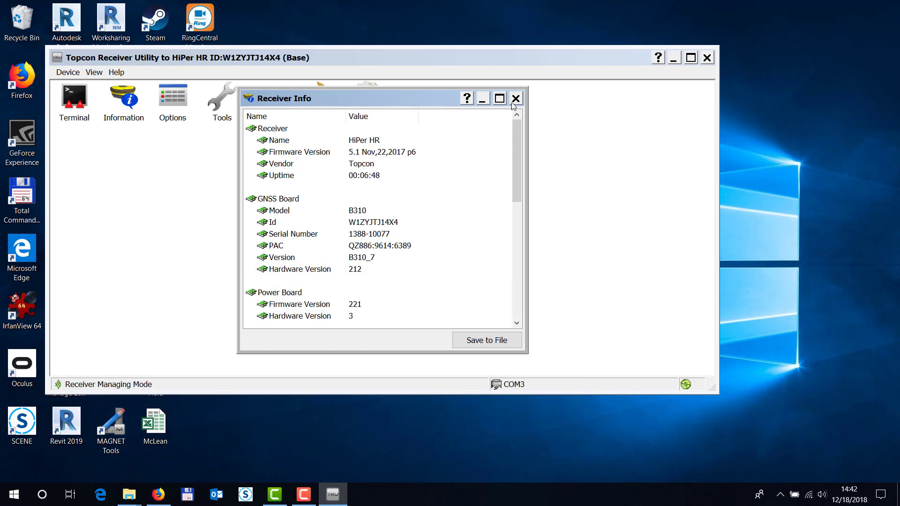
Close Receiver Info and switch the application mode to Firmware Loading
left_click(515, 99)
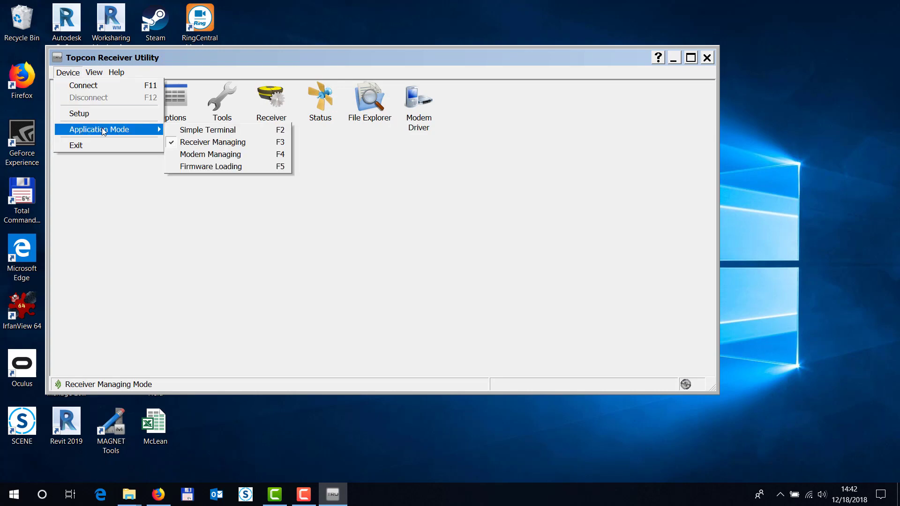
left_click(211, 167)
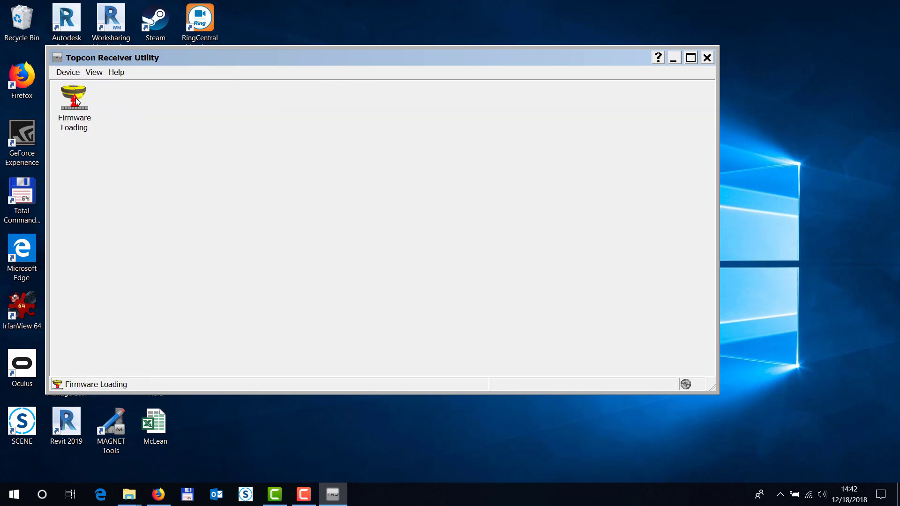
double_click(73, 95)
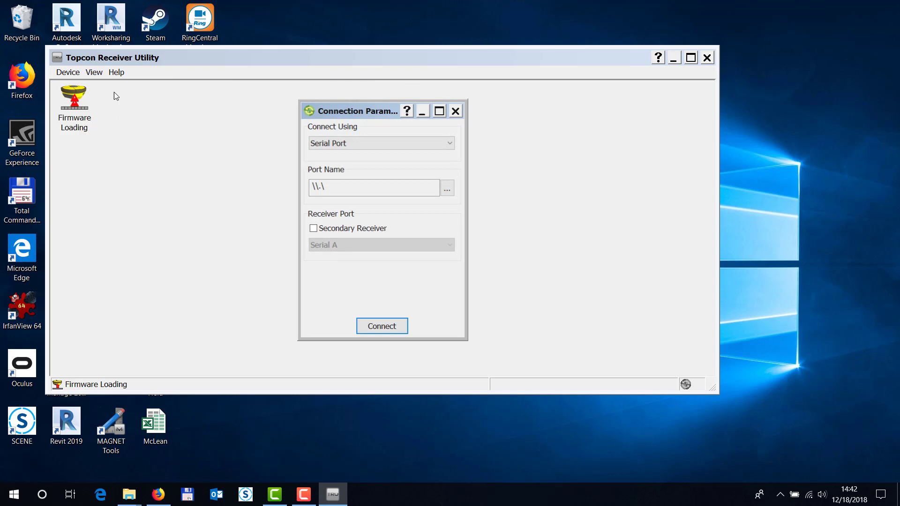
Connect on the Gadget Serial COM3 port and launch the firmware loading wizard
left_click(446, 187)
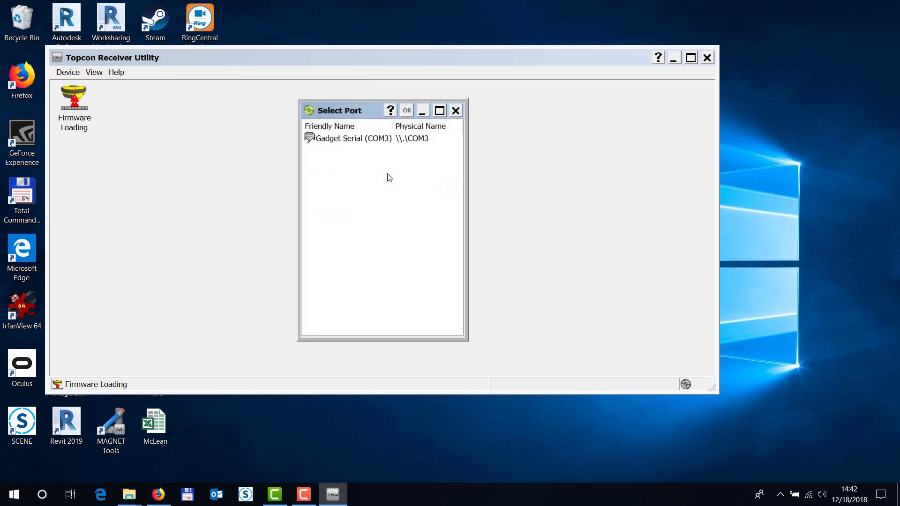
left_click(354, 139)
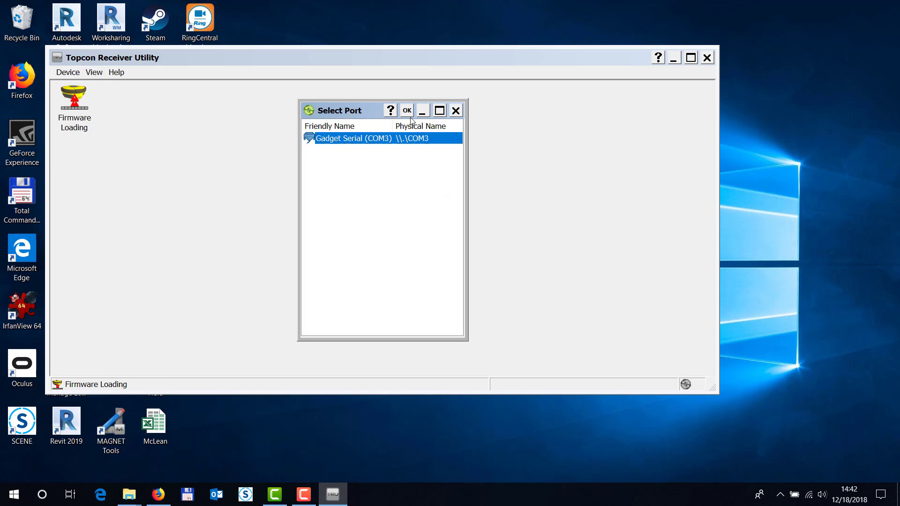
left_click(406, 110)
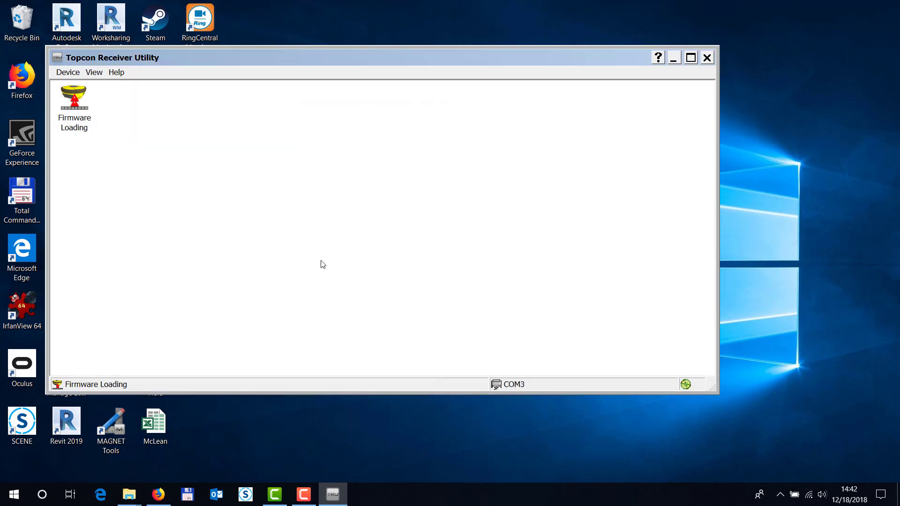
double_click(73, 94)
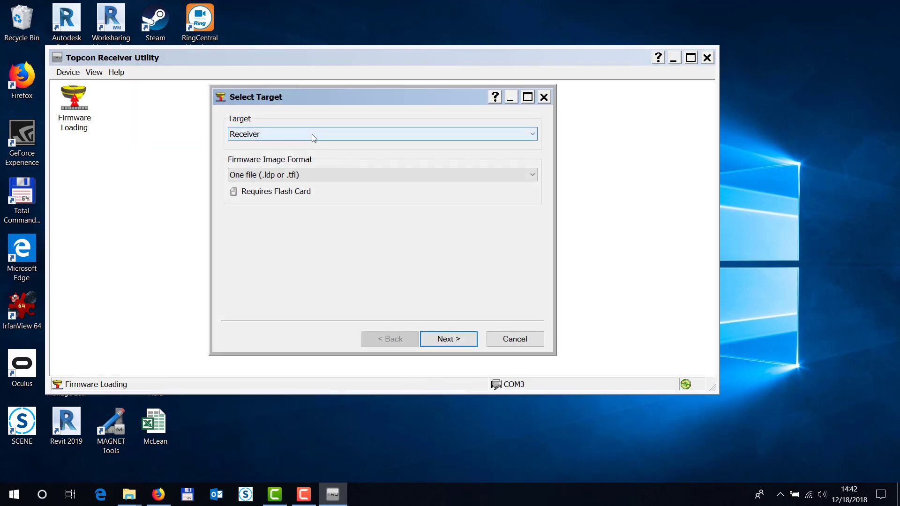
Keep Receiver as the target and advance through the Information and Settings steps
left_click(381, 134)
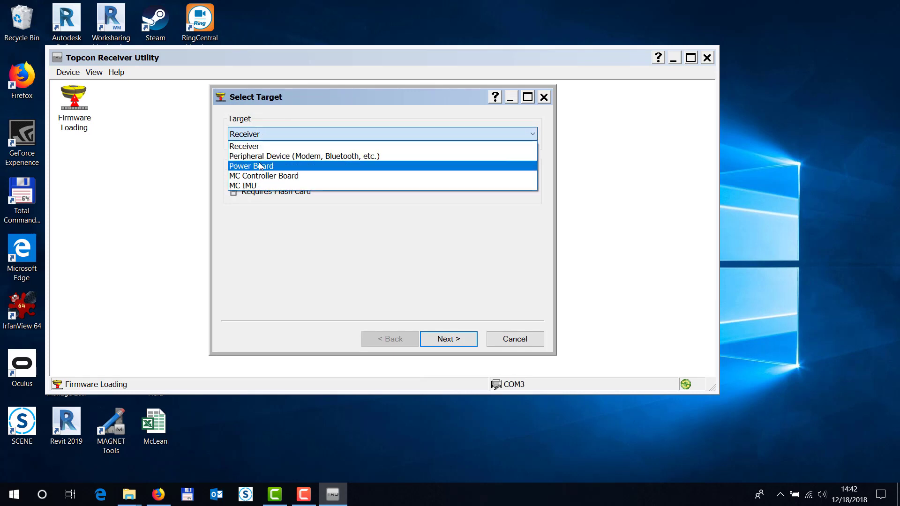
left_click(244, 146)
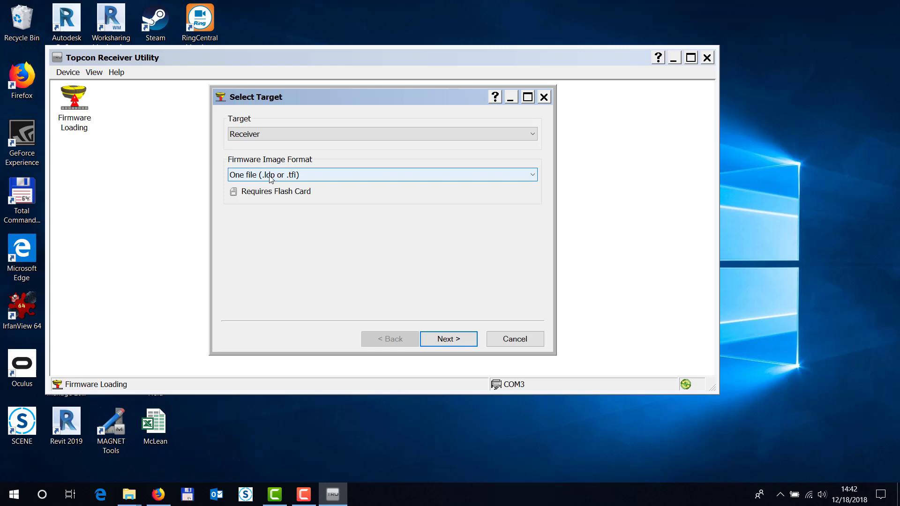
left_click(448, 338)
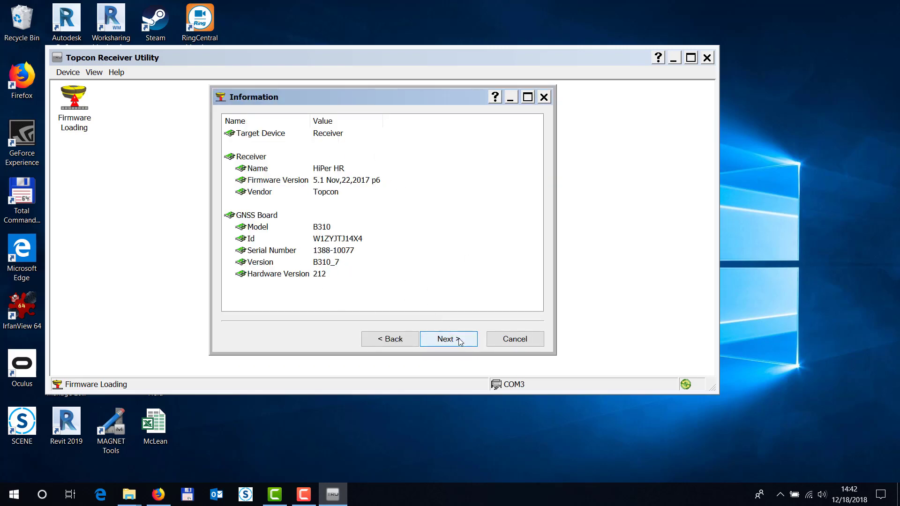
left_click(448, 338)
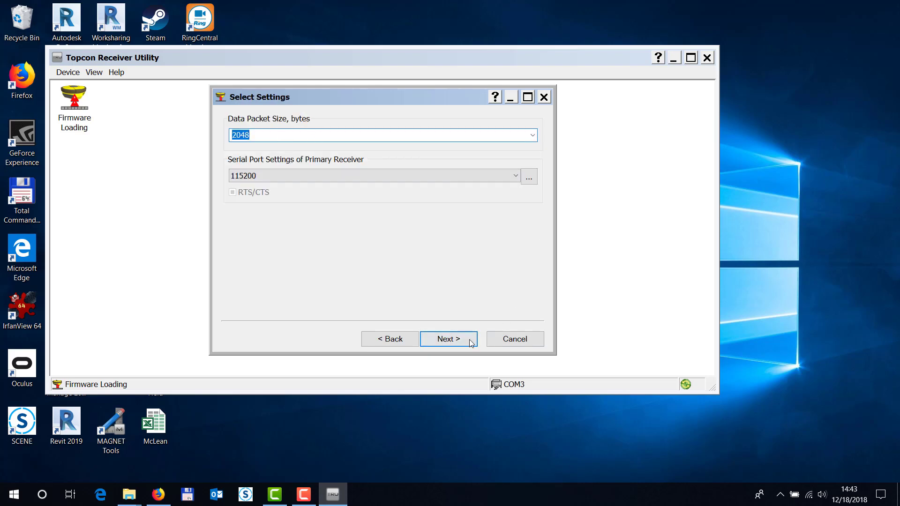
left_click(448, 338)
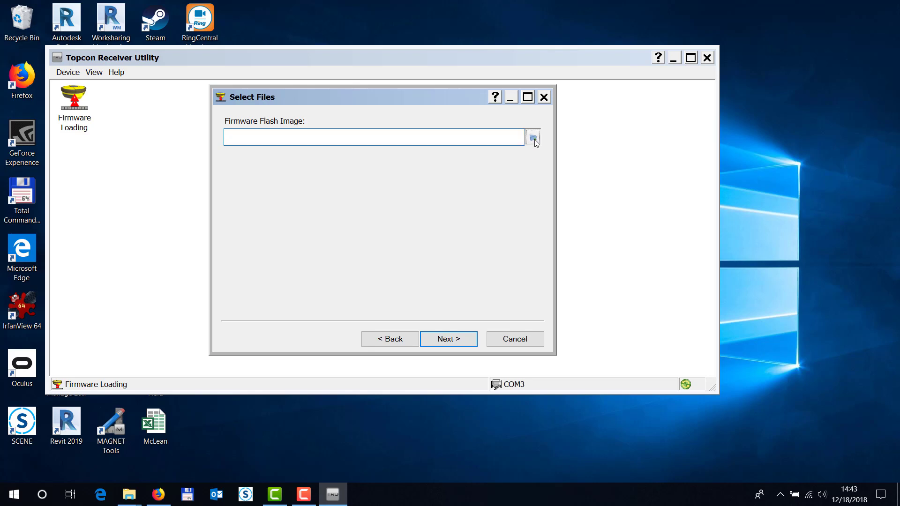
Browse for the firmware flash image file, then close the wizard
left_click(532, 137)
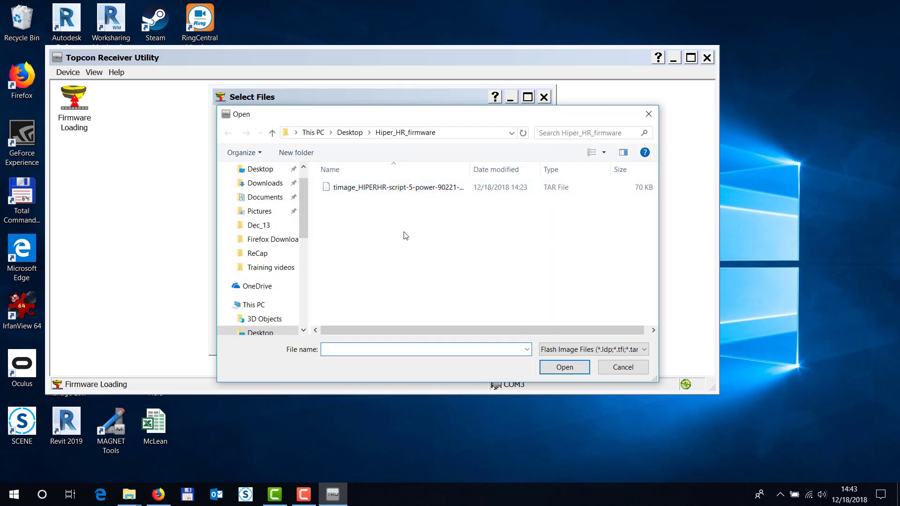
mouse_move(394, 211)
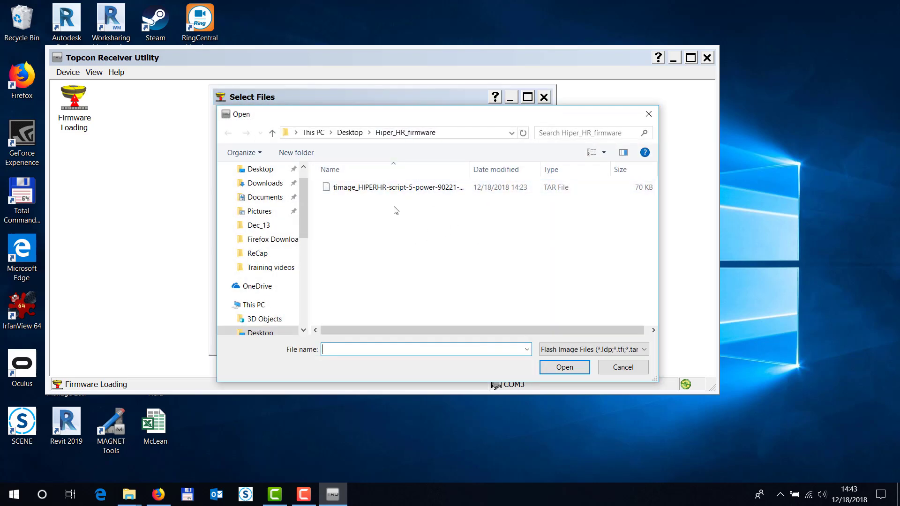
mouse_move(157, 493)
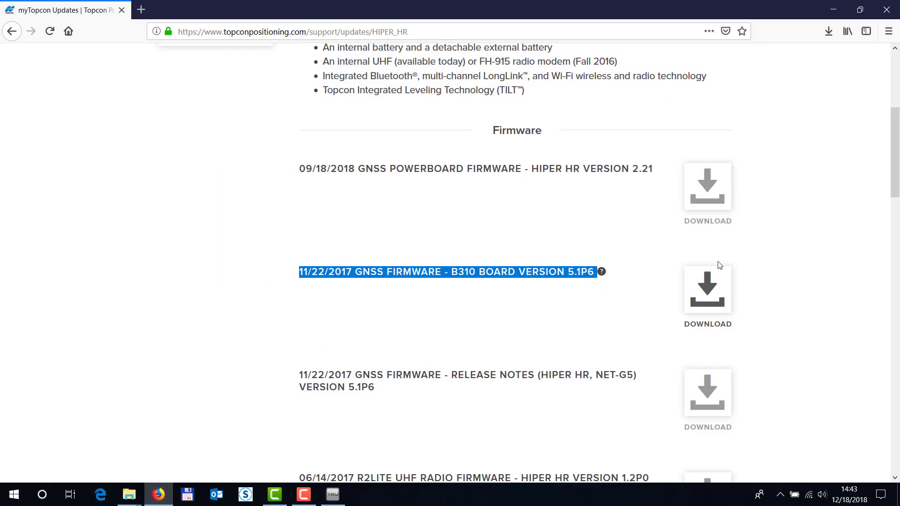
mouse_move(889, 10)
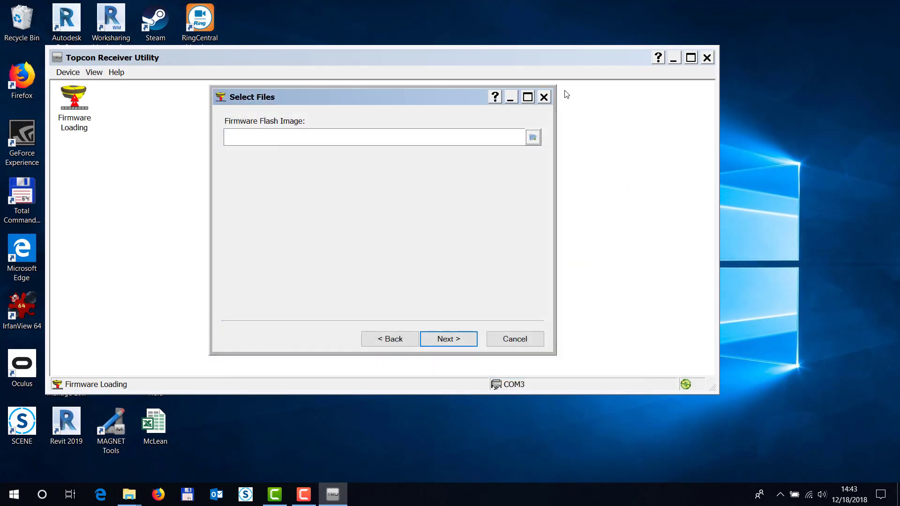
left_click(67, 72)
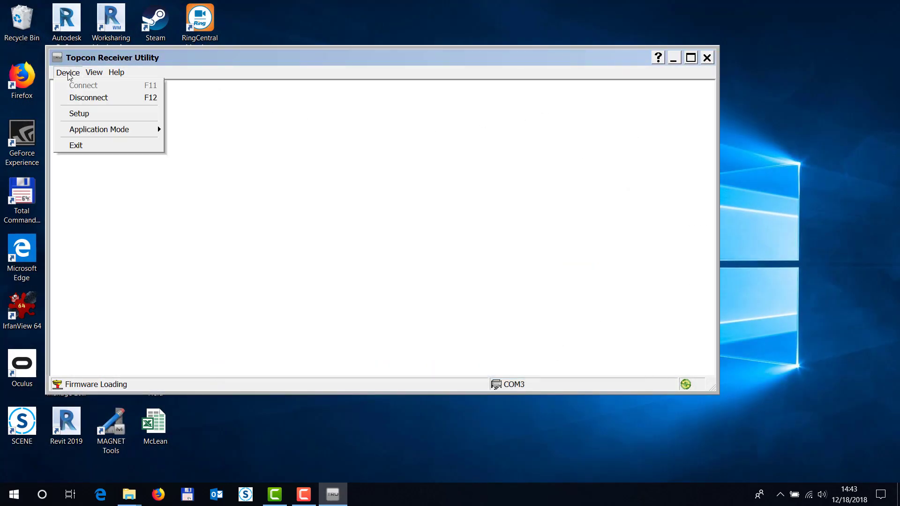